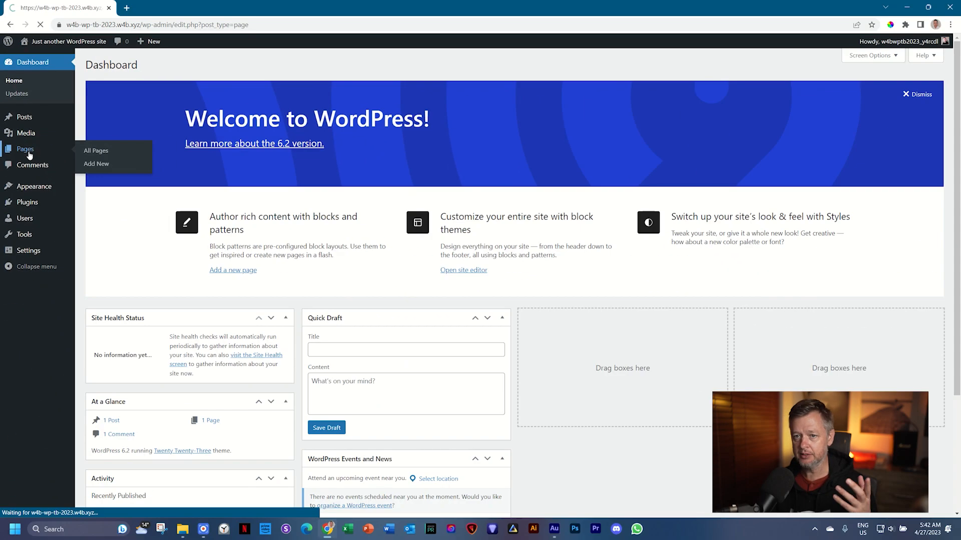
- Go to Pages > All Pages to list the site's pages (Privacy Policy draft, Sample Page)
click(96, 150)
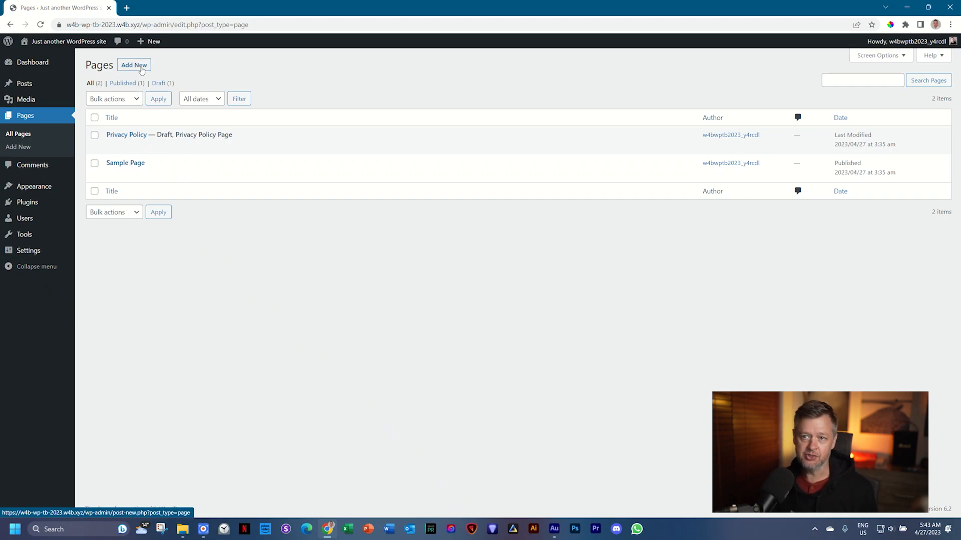
- Start a new blank page with Add New from the Pages list
click(133, 65)
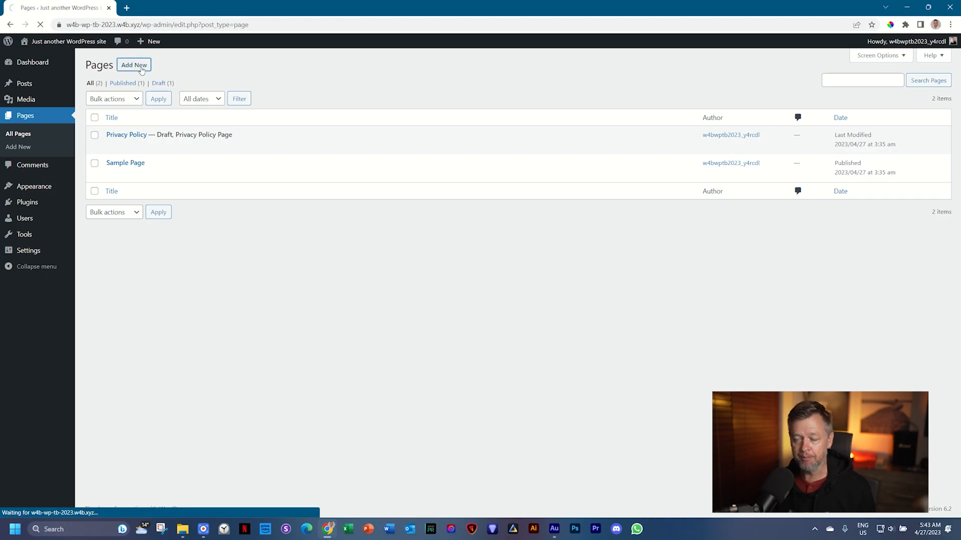
click(133, 64)
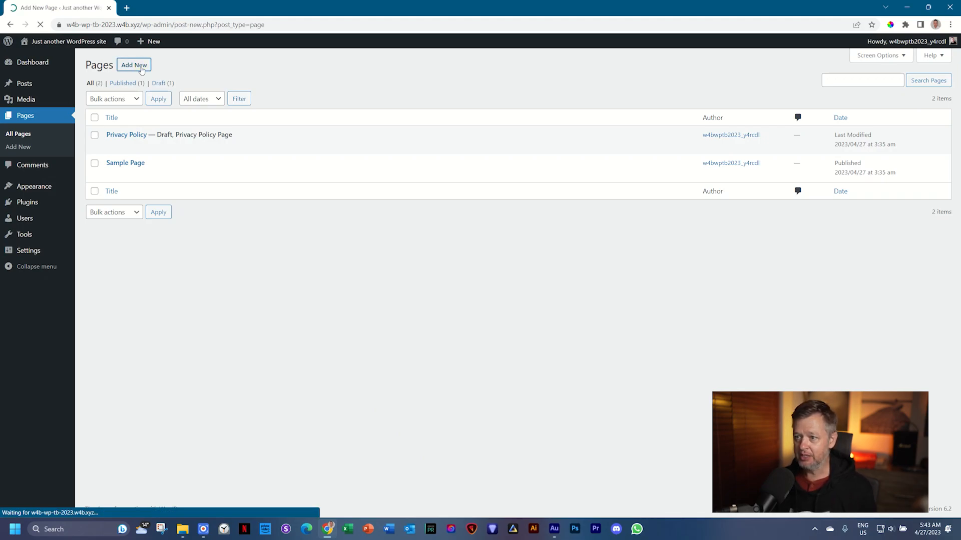
click(133, 65)
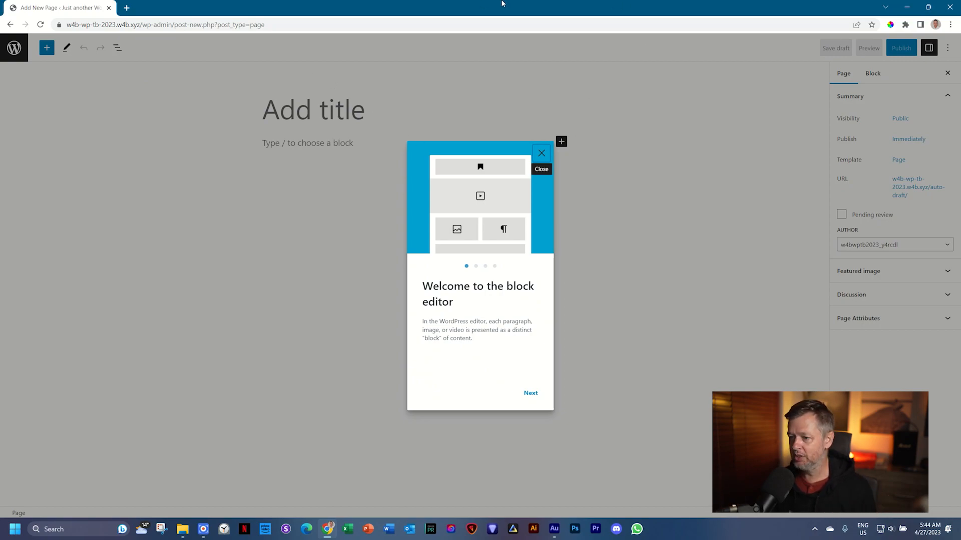
- Advance through the block editor welcome guide to its final tip
click(530, 393)
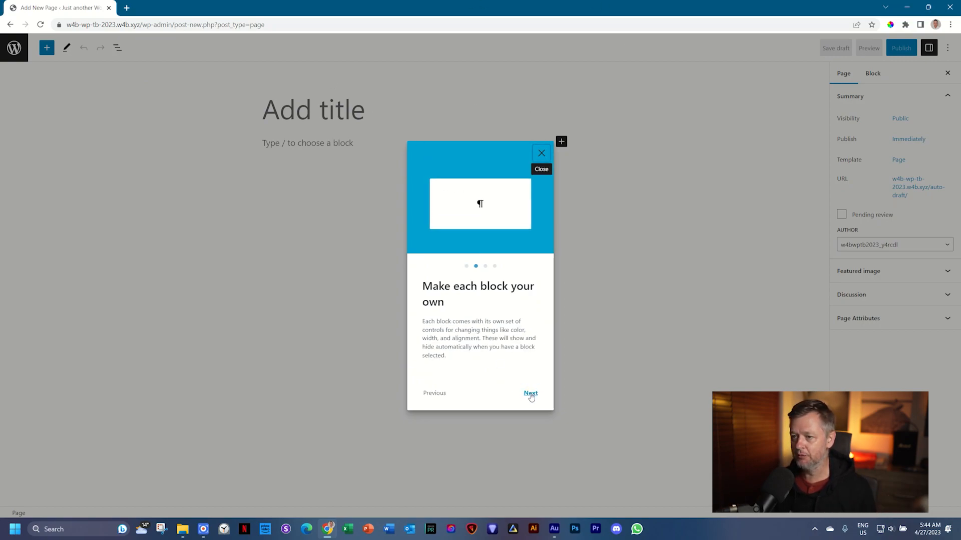
click(530, 392)
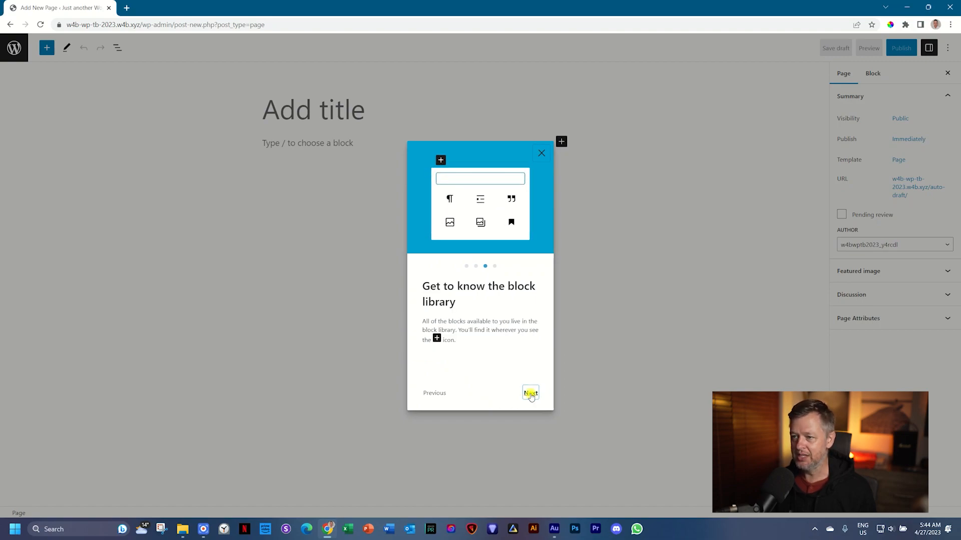
click(529, 392)
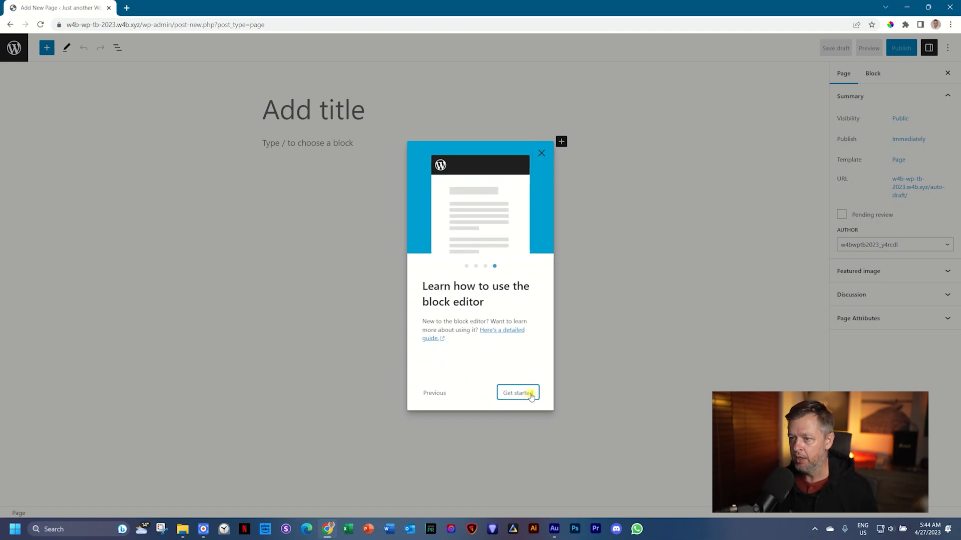
- Dismiss the welcome guide and title the page, rewording 'My First Page' toward 'My First Try'
click(516, 393)
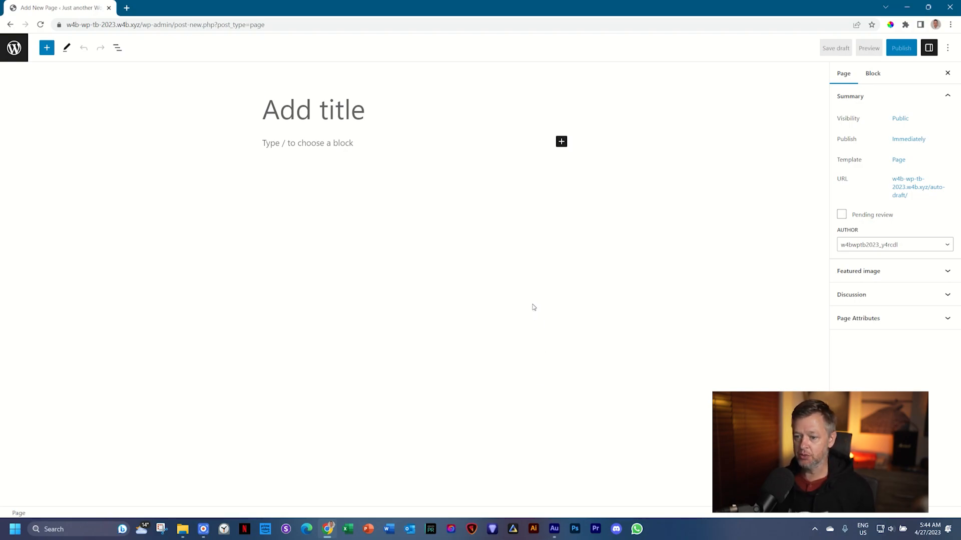
mouse_move(422, 222)
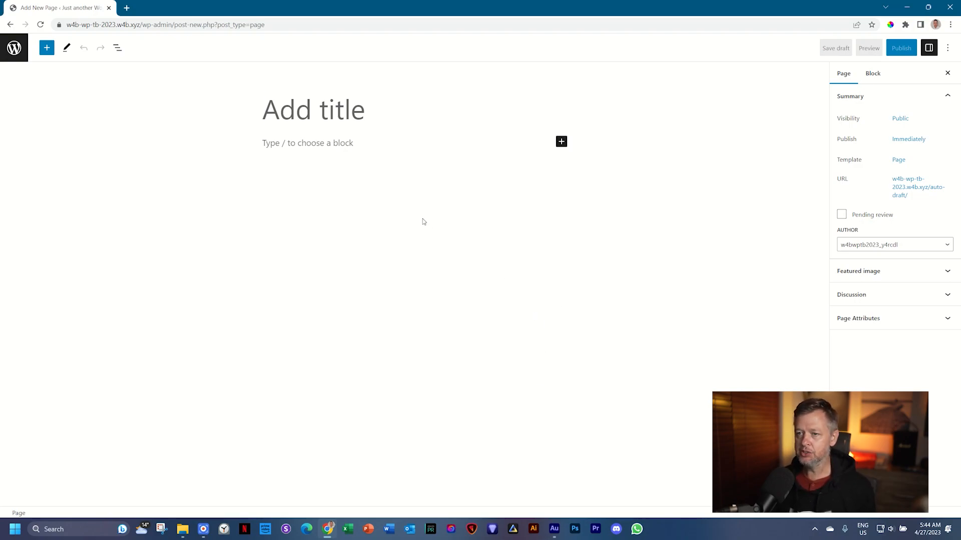
text(My)
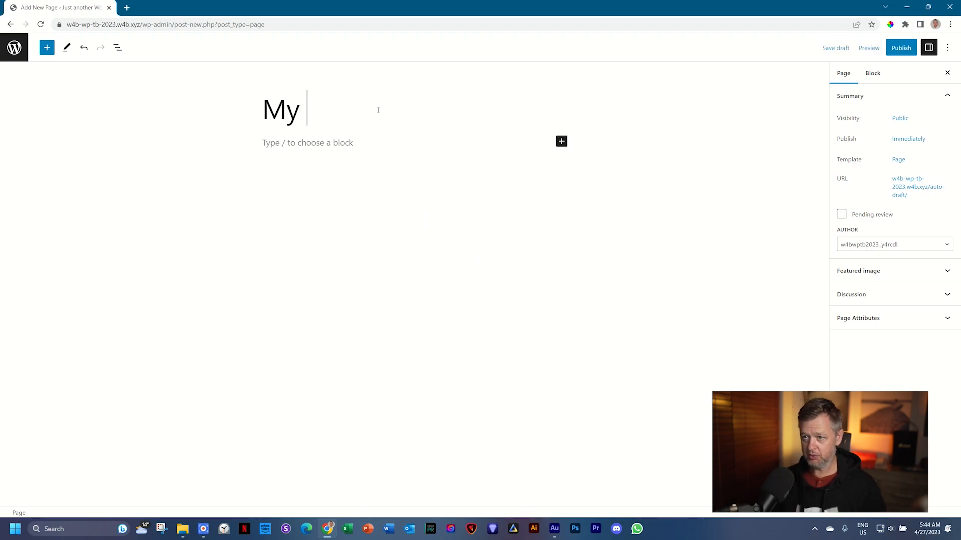
text(First Page)
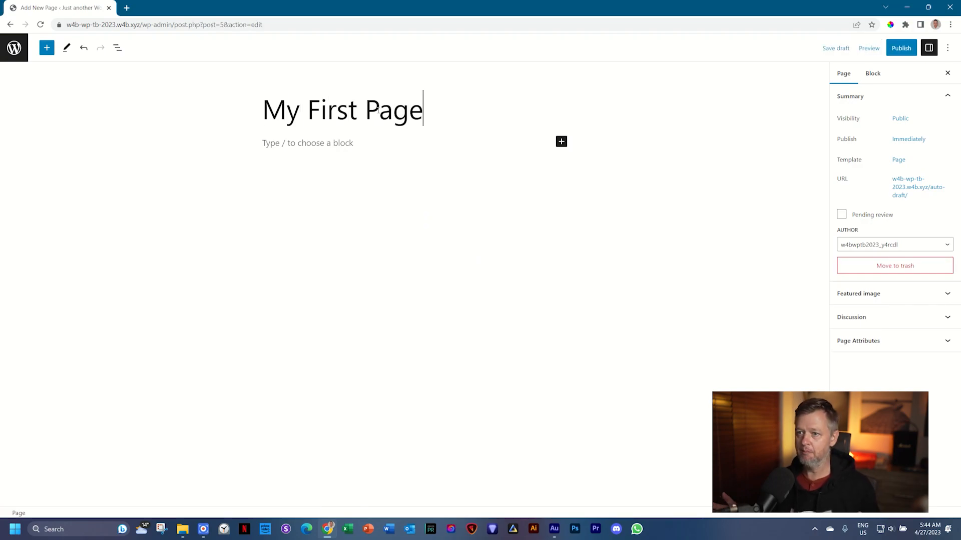
key(Backspace)
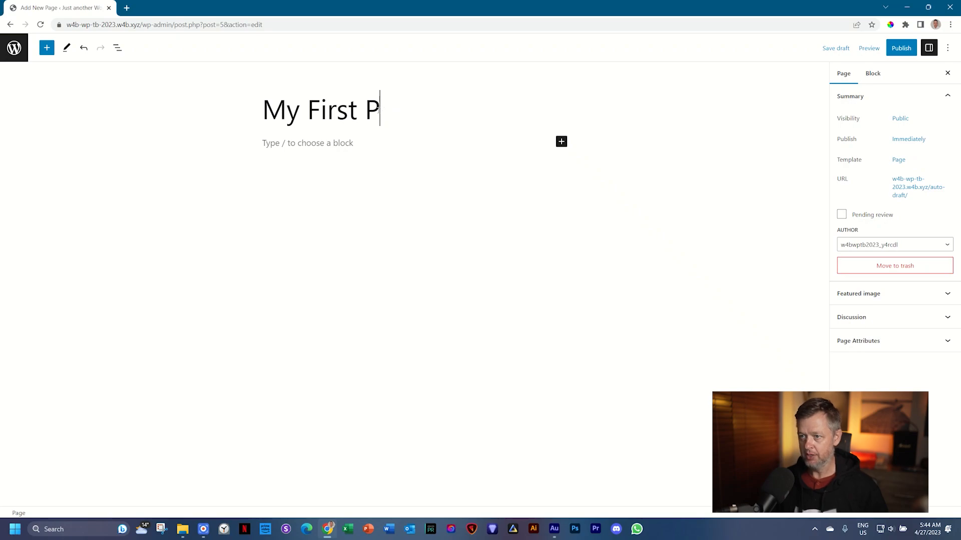
text(ry)
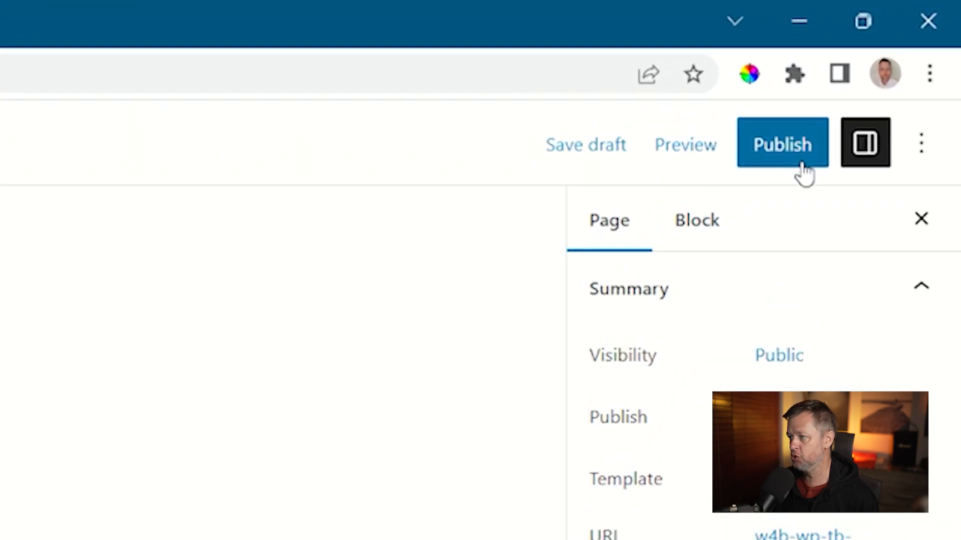
- Publish 'My First Try' through the pre-publish panel and copy its live page address
click(782, 144)
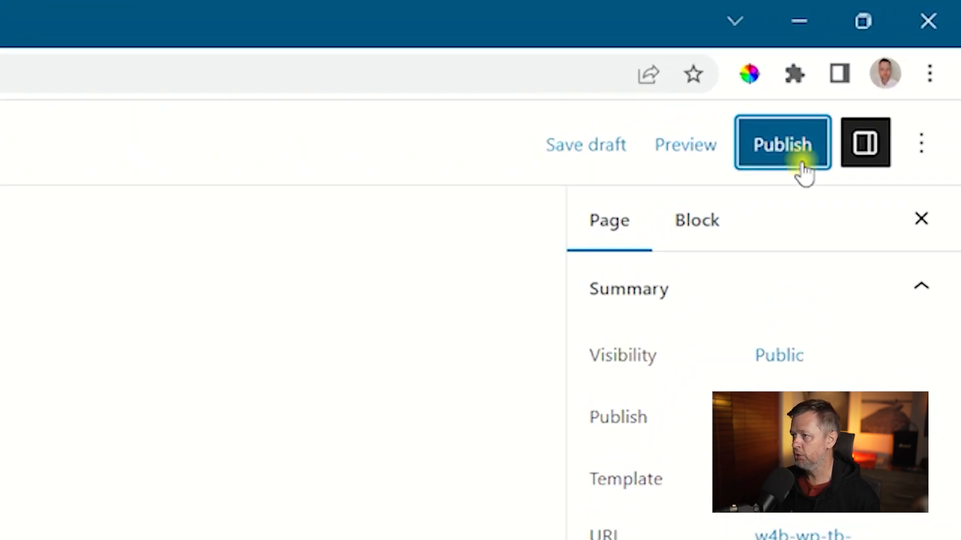
click(782, 144)
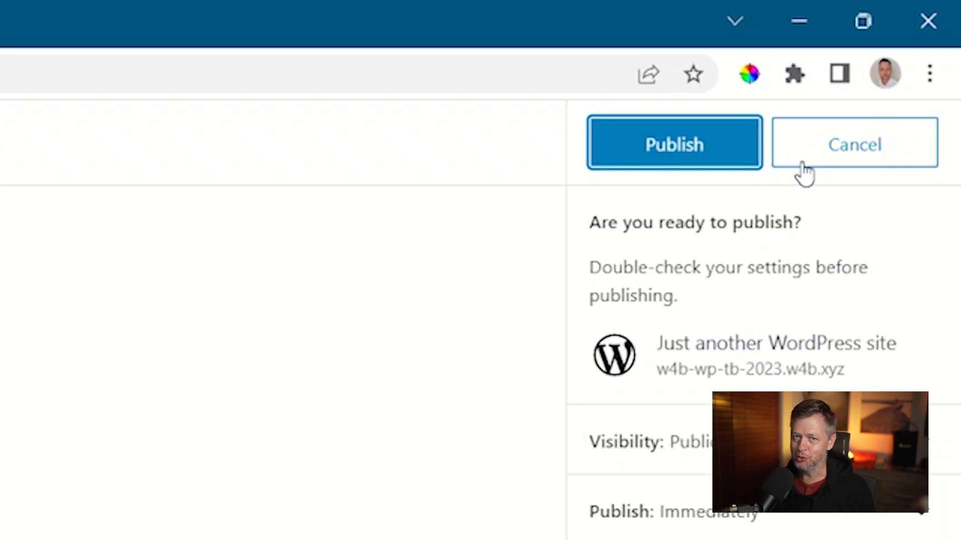
click(673, 144)
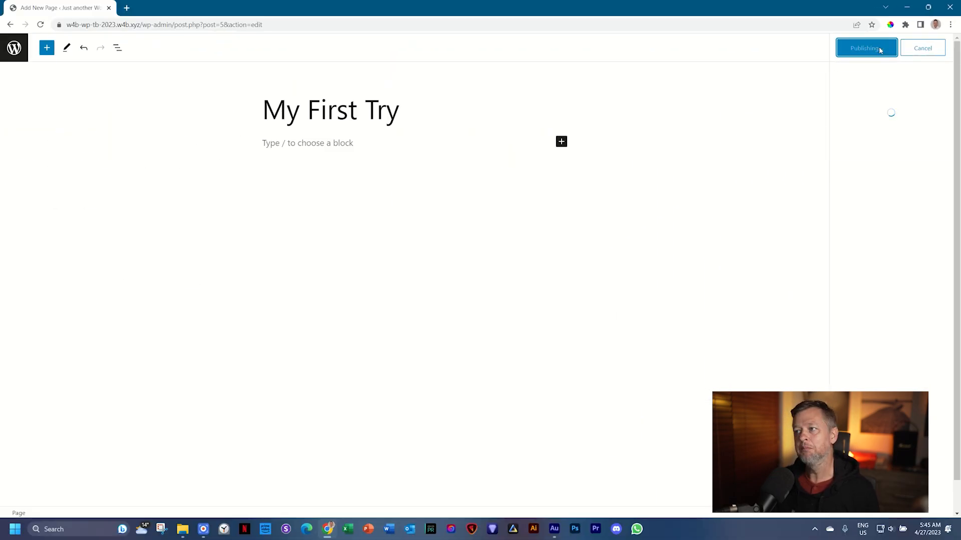
click(864, 48)
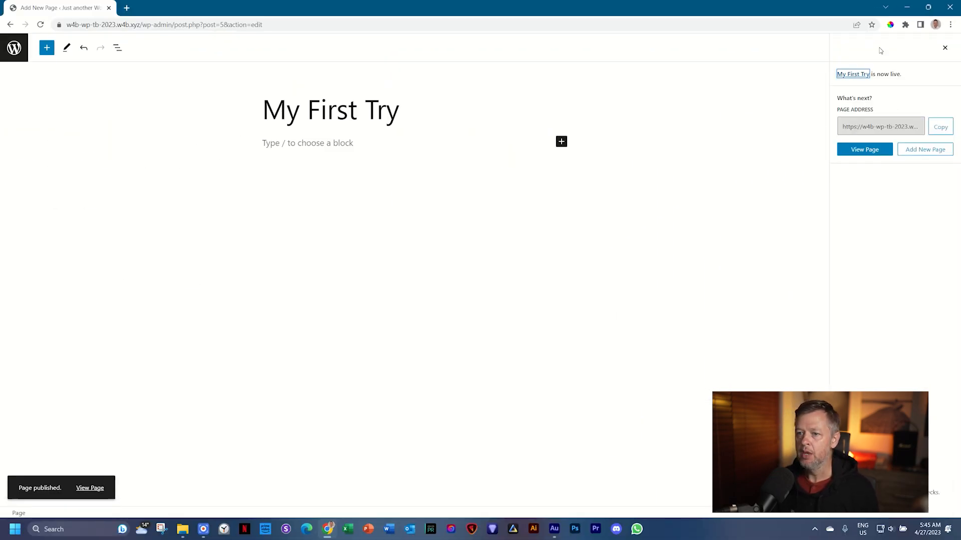
mouse_move(634, 260)
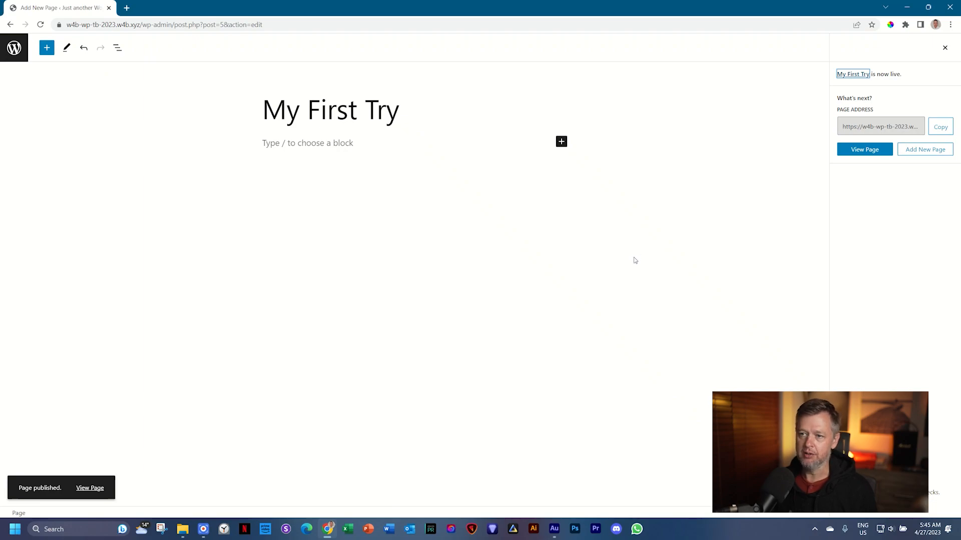
mouse_move(642, 187)
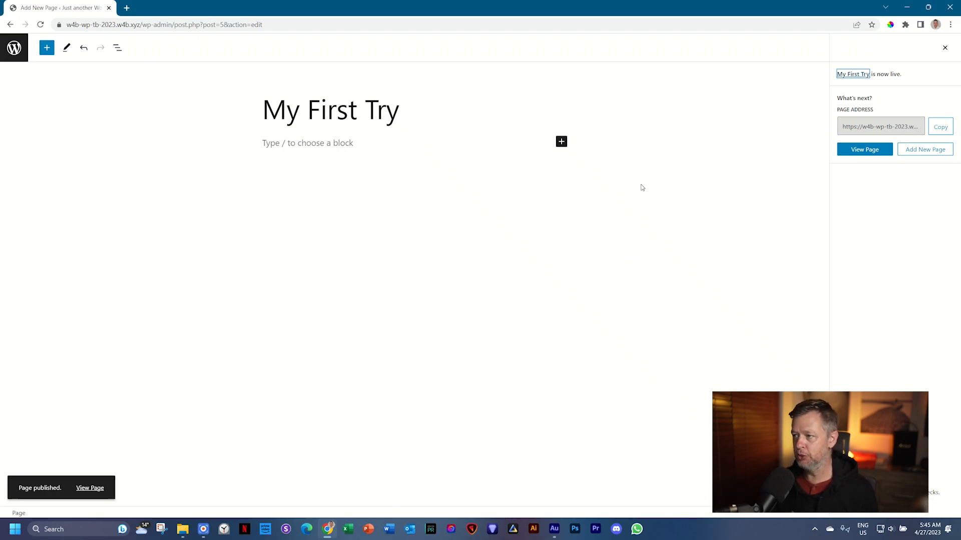
mouse_move(856, 106)
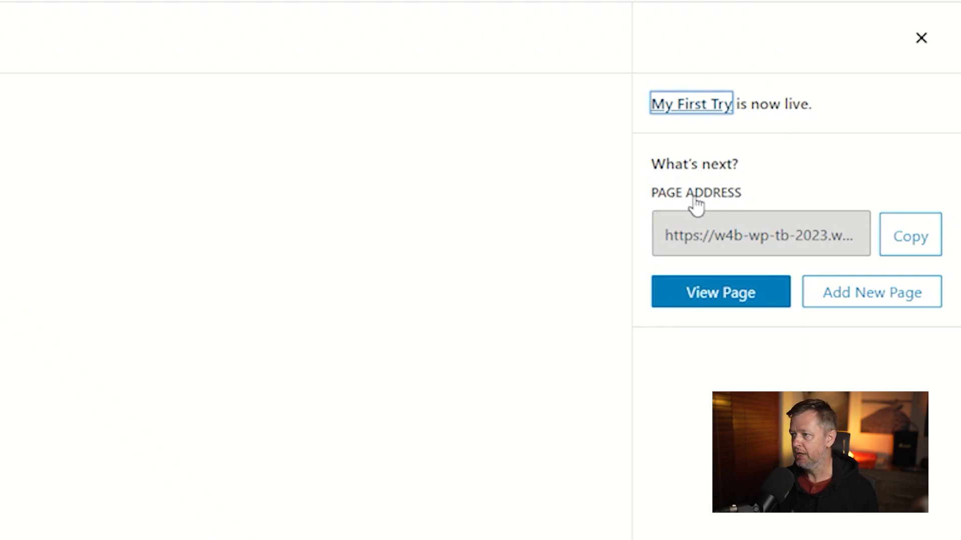
mouse_move(727, 204)
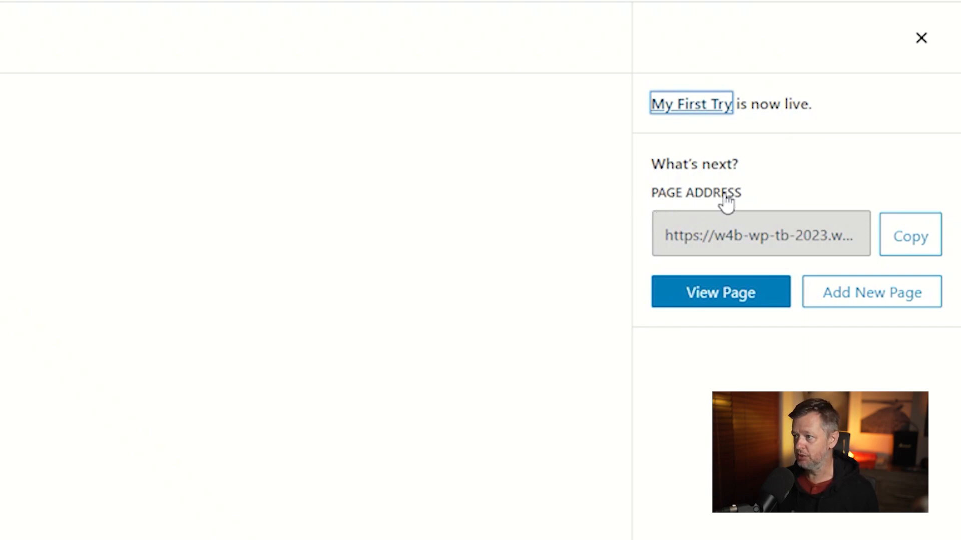
mouse_move(909, 247)
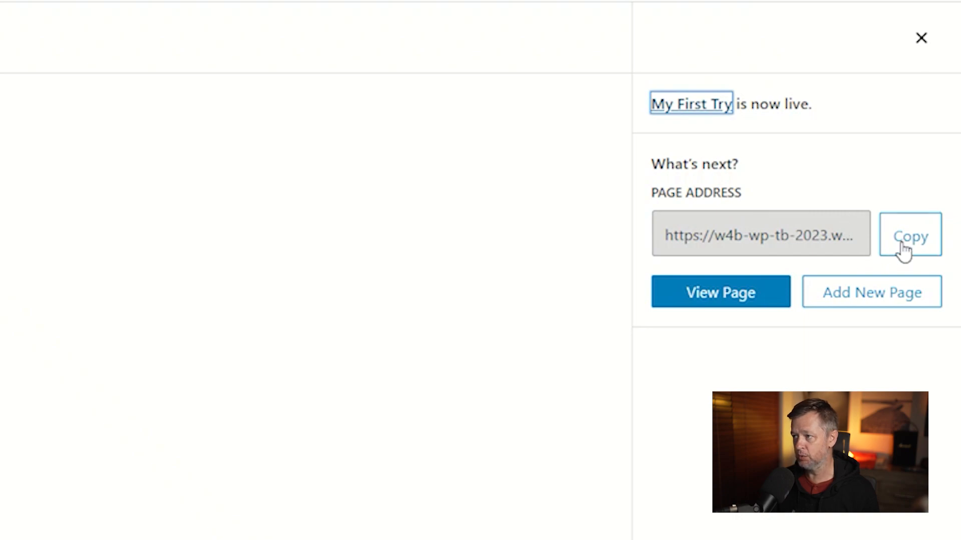
click(910, 236)
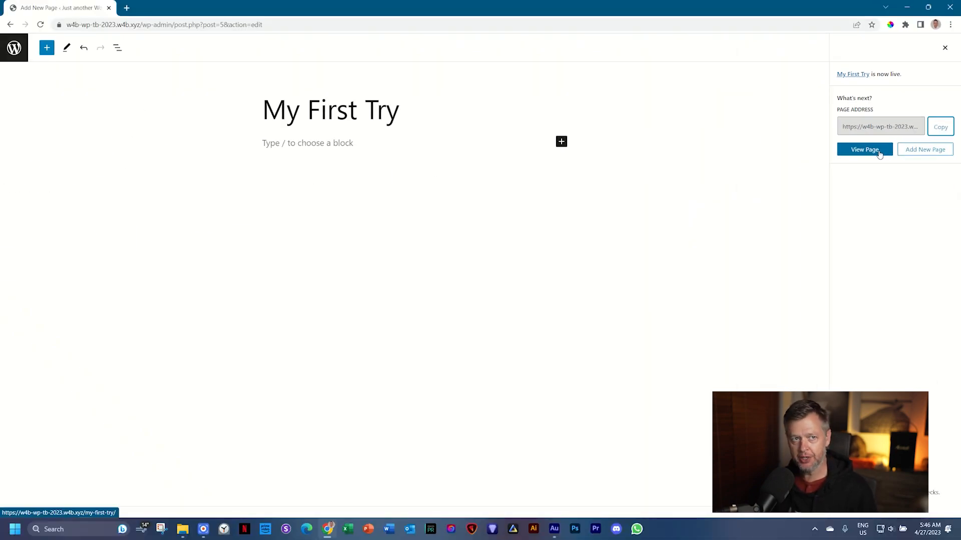
- View the live 'My First Try' page, then show Chrome's installed extensions list
click(864, 149)
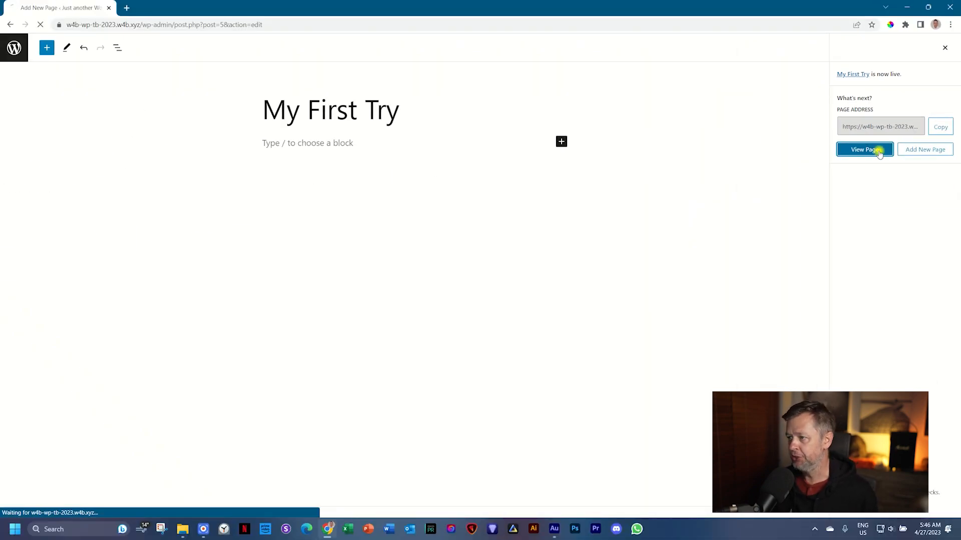
click(863, 149)
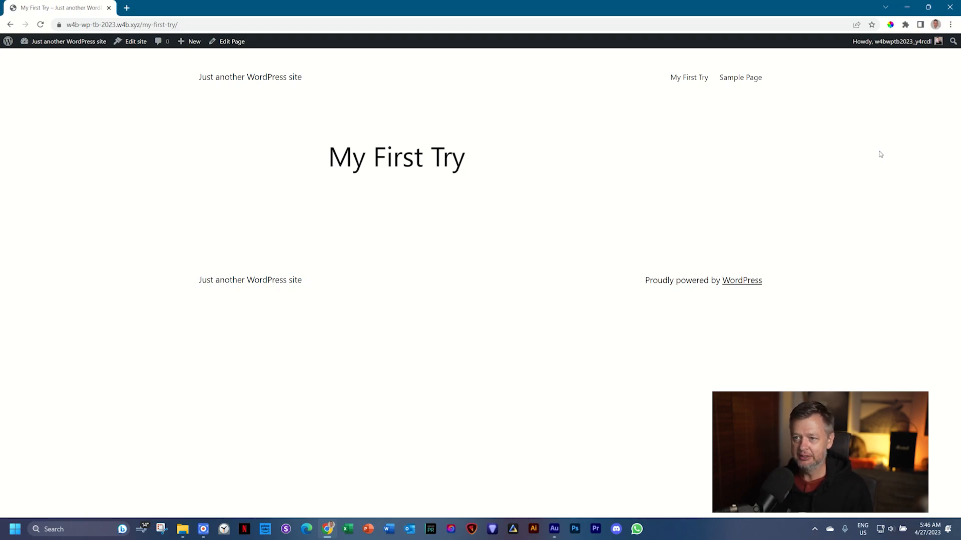
mouse_move(688, 77)
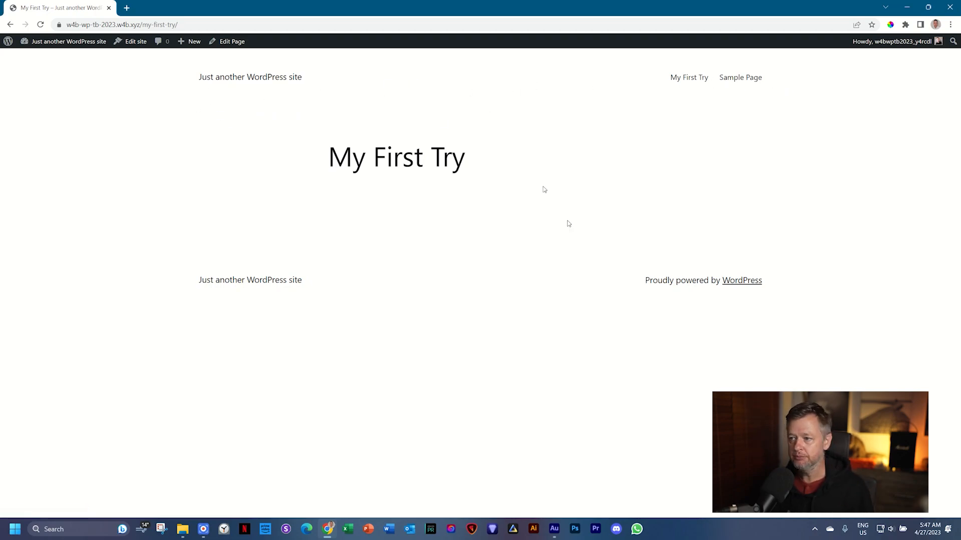
mouse_move(942, 301)
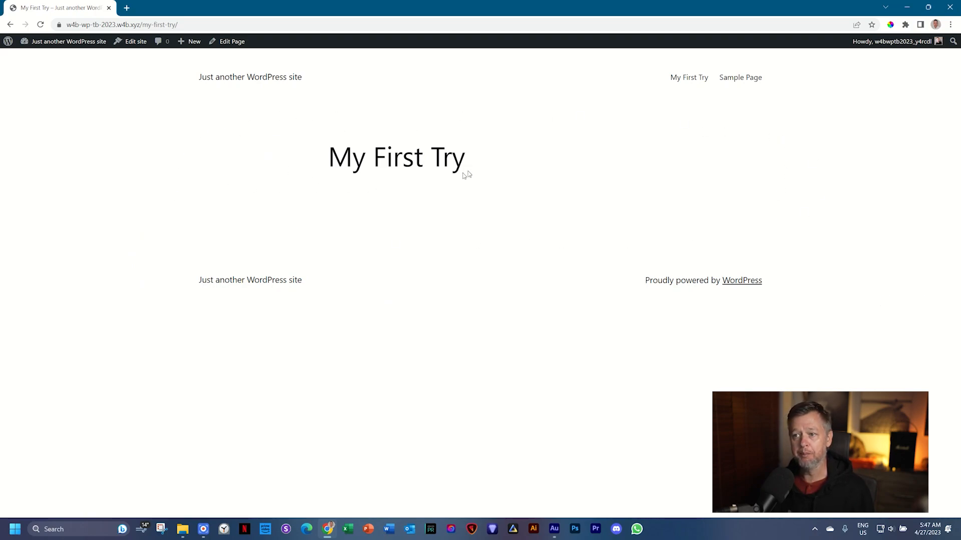
mouse_move(528, 164)
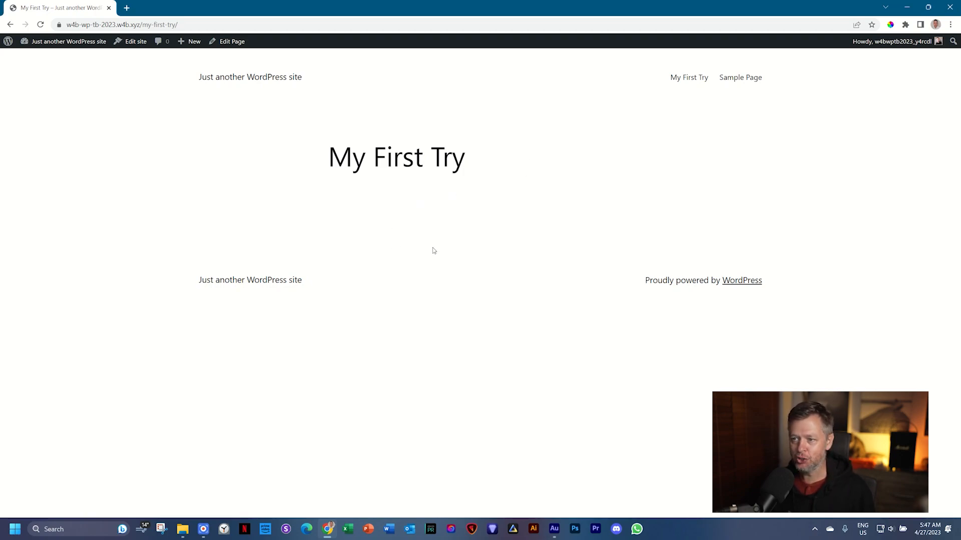
mouse_move(428, 195)
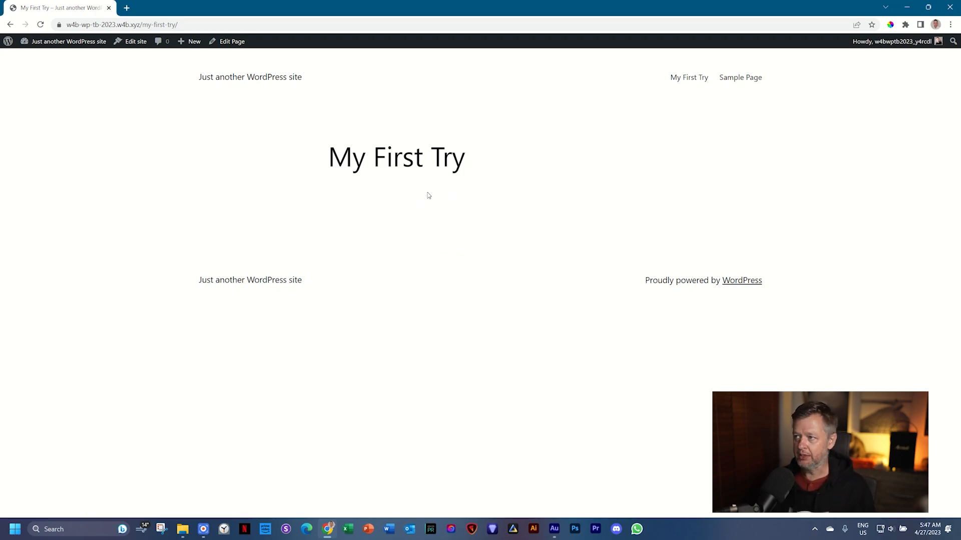
click(906, 24)
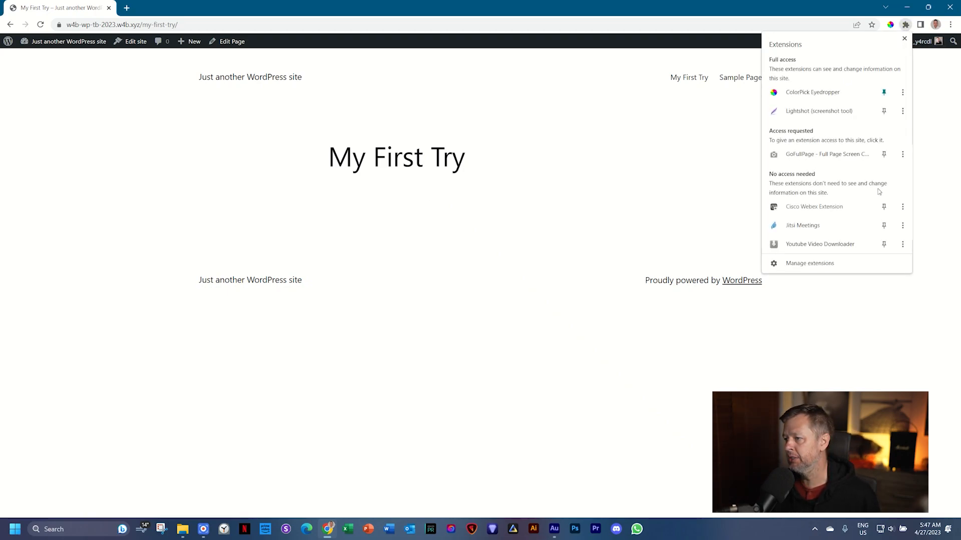
- Check Web Paint on the Manage extensions page and return to the live page
click(809, 263)
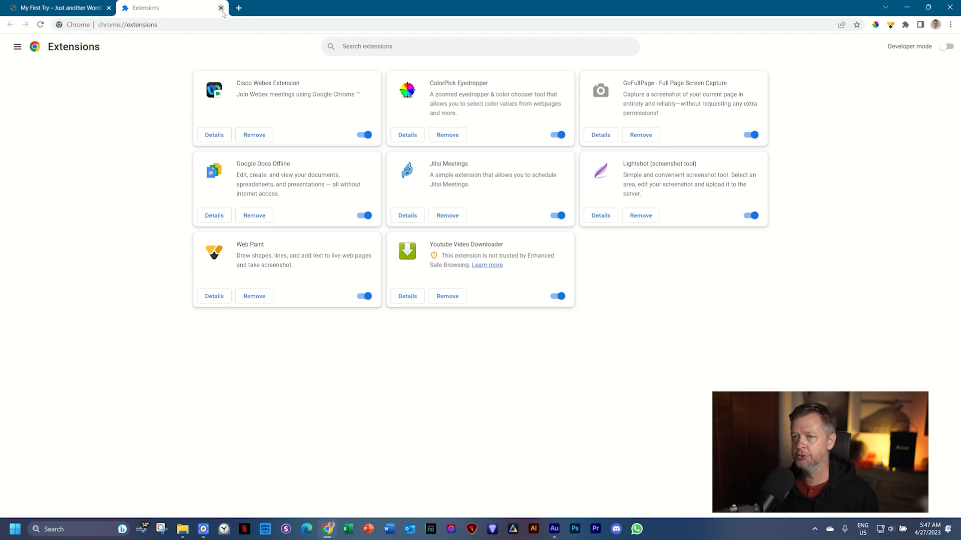
click(220, 7)
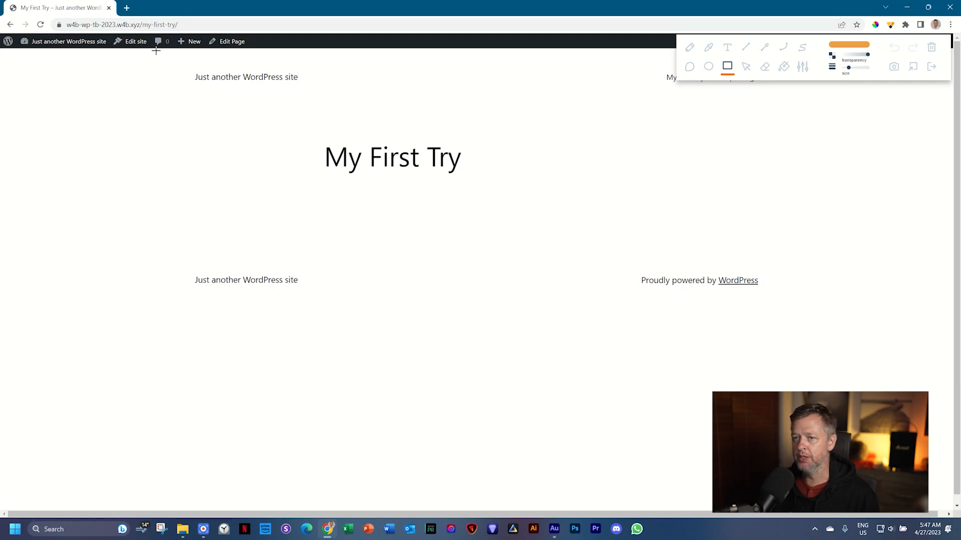
- Draw orange rectangles around the site header and footer, then clear the Web Paint overlay
drag(156, 47, 839, 105)
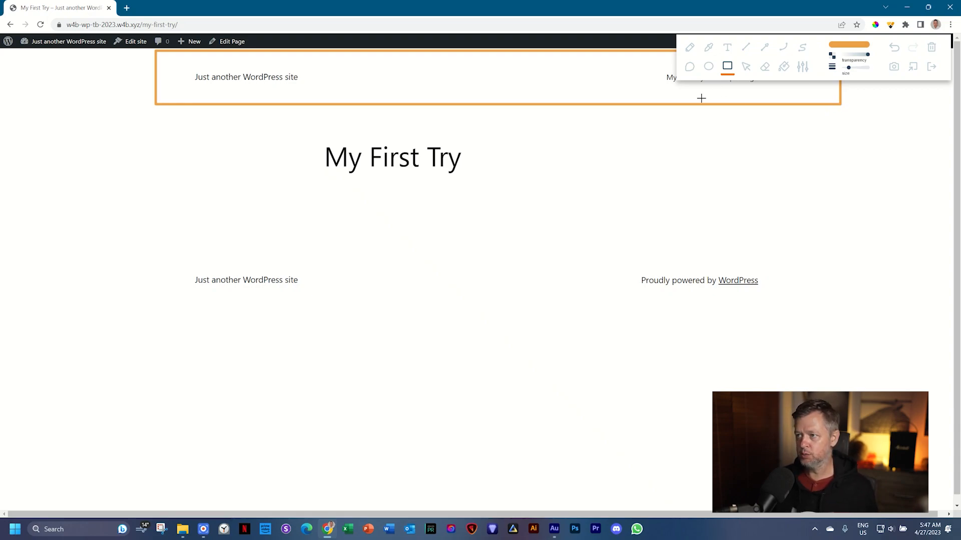
mouse_move(752, 98)
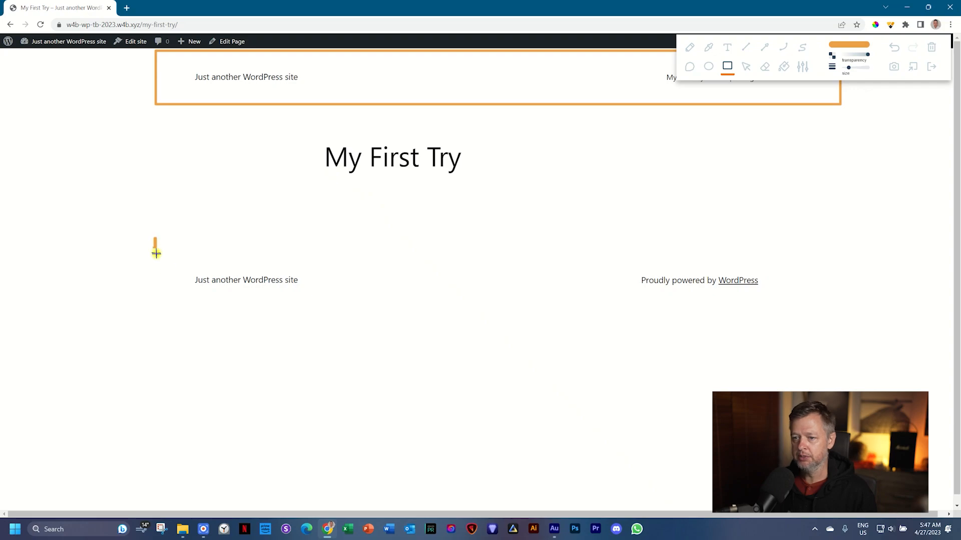
drag(156, 237, 843, 309)
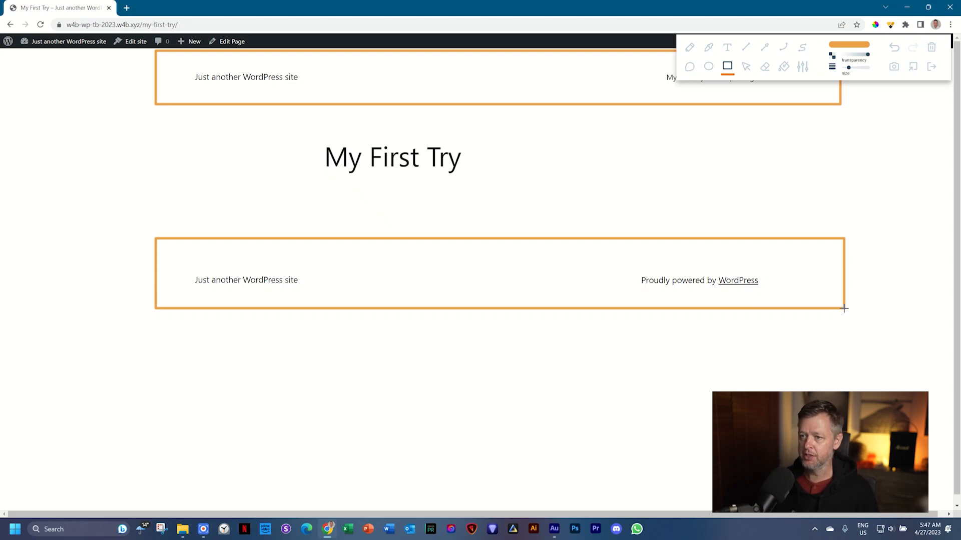
mouse_move(171, 121)
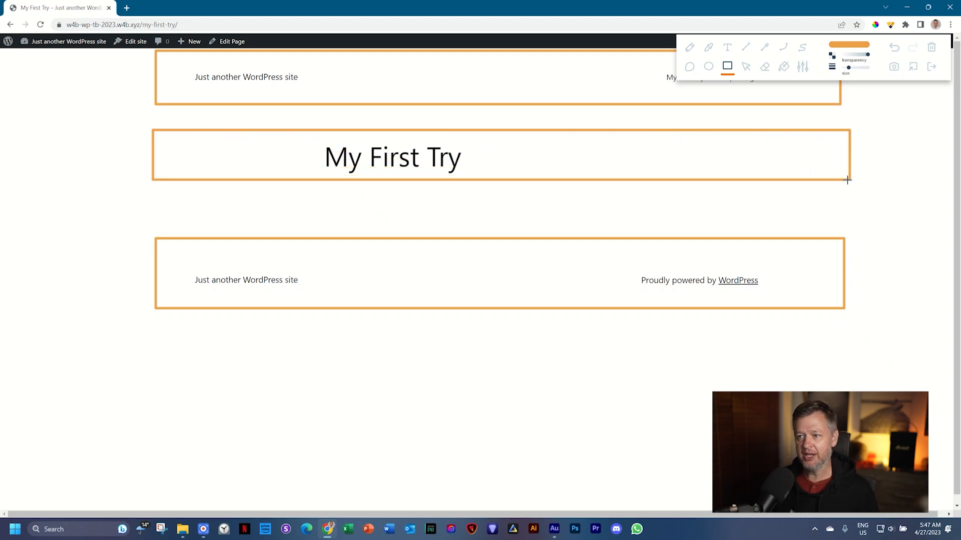
mouse_move(156, 196)
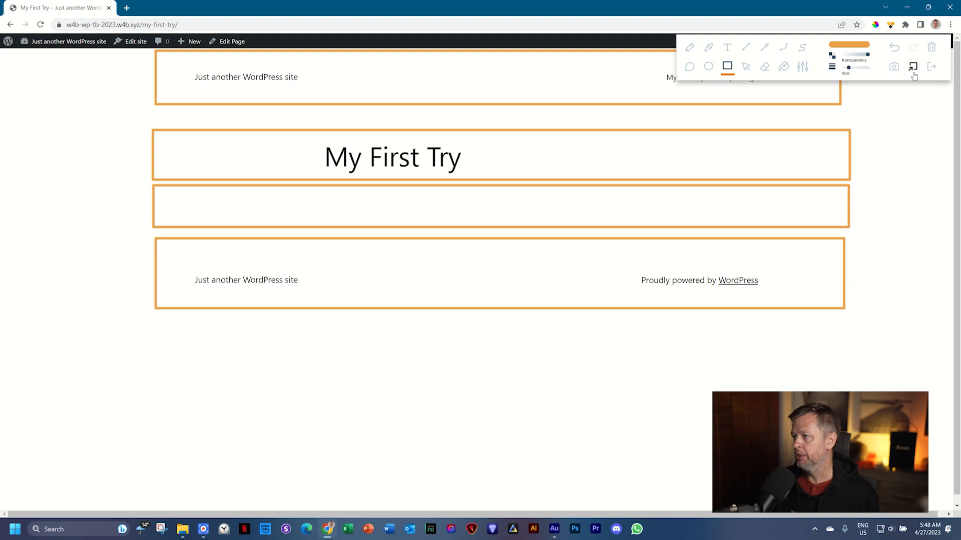
click(929, 66)
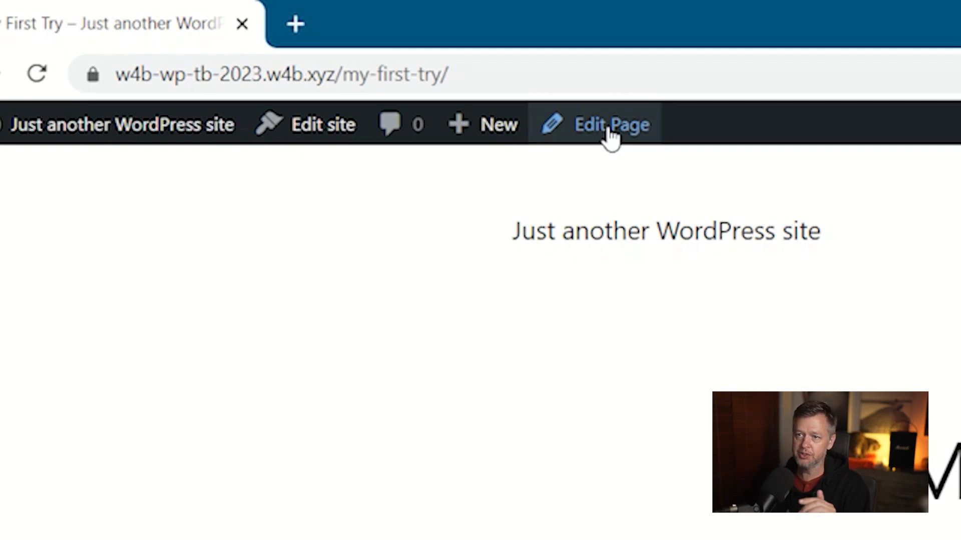
- Reopen 'My First Try' in the block editor via Edit Page in the admin bar
click(610, 124)
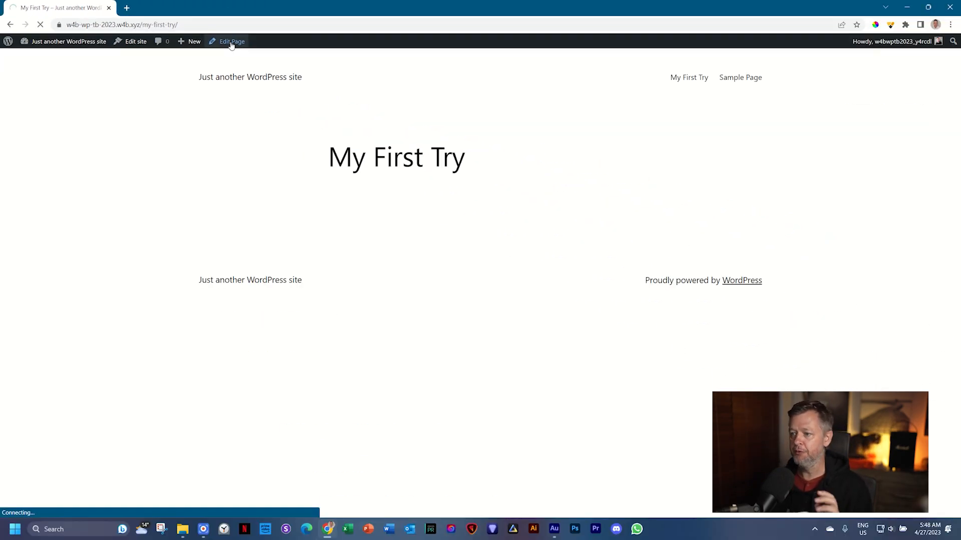
click(231, 41)
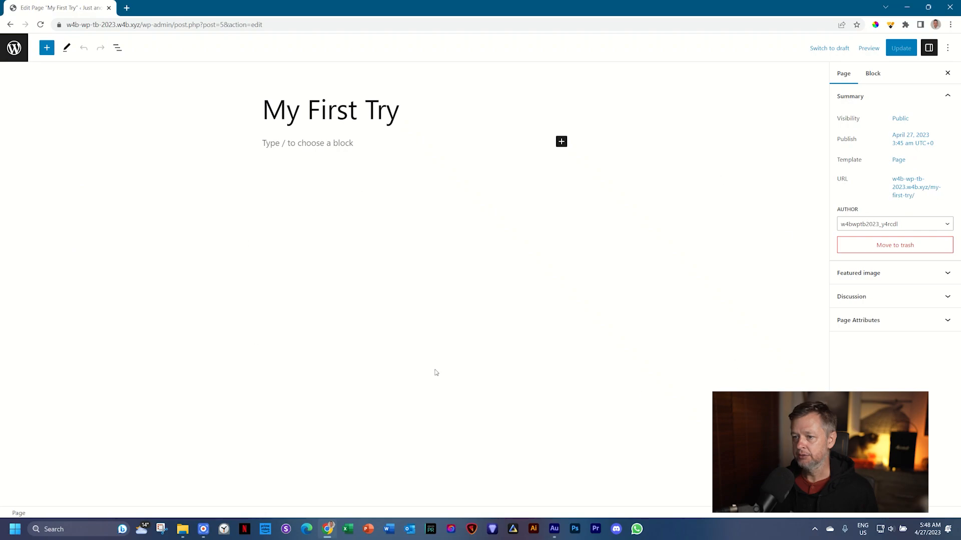
mouse_move(462, 329)
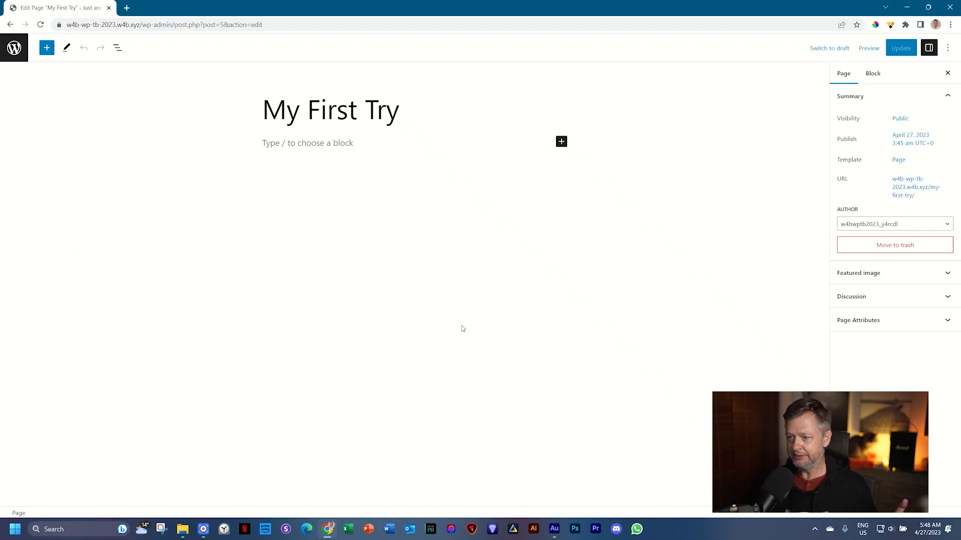
mouse_move(568, 296)
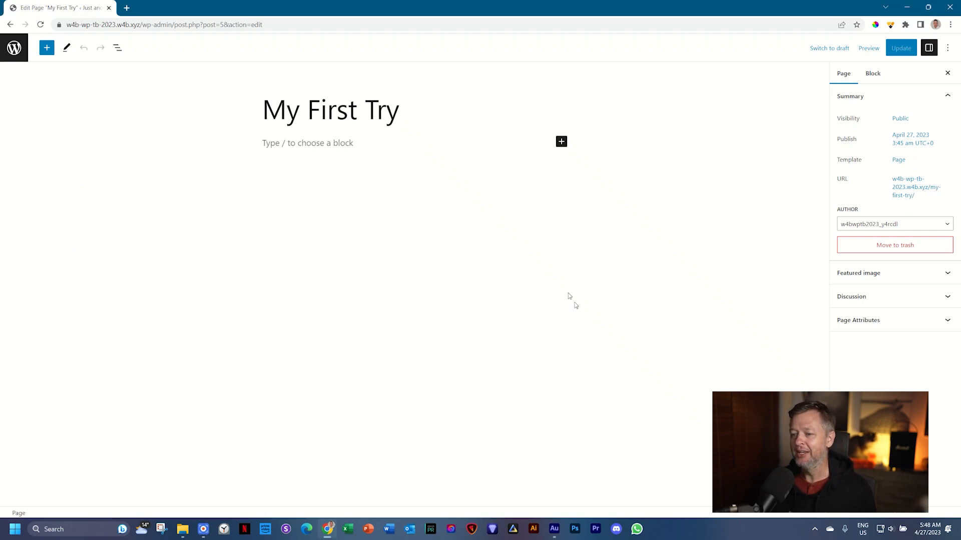
mouse_move(519, 280)
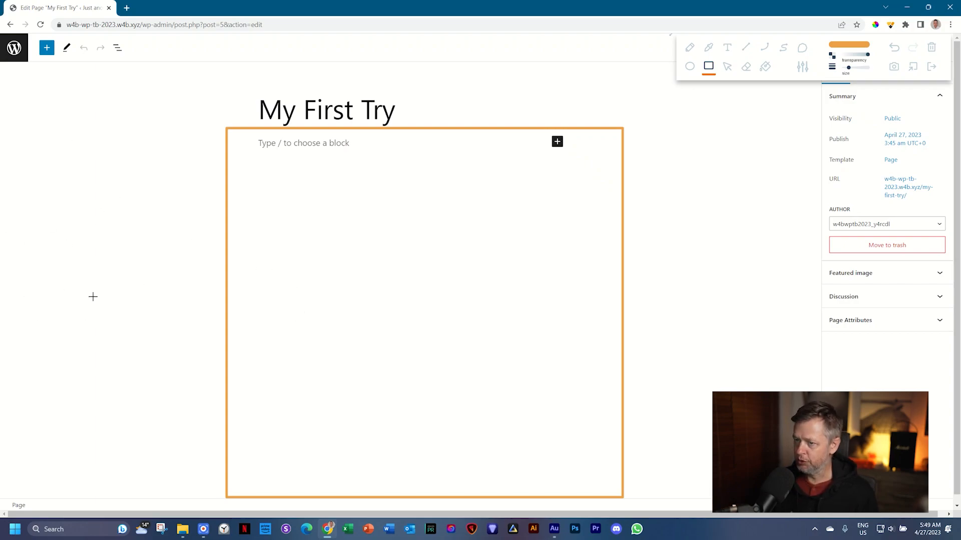
mouse_move(694, 270)
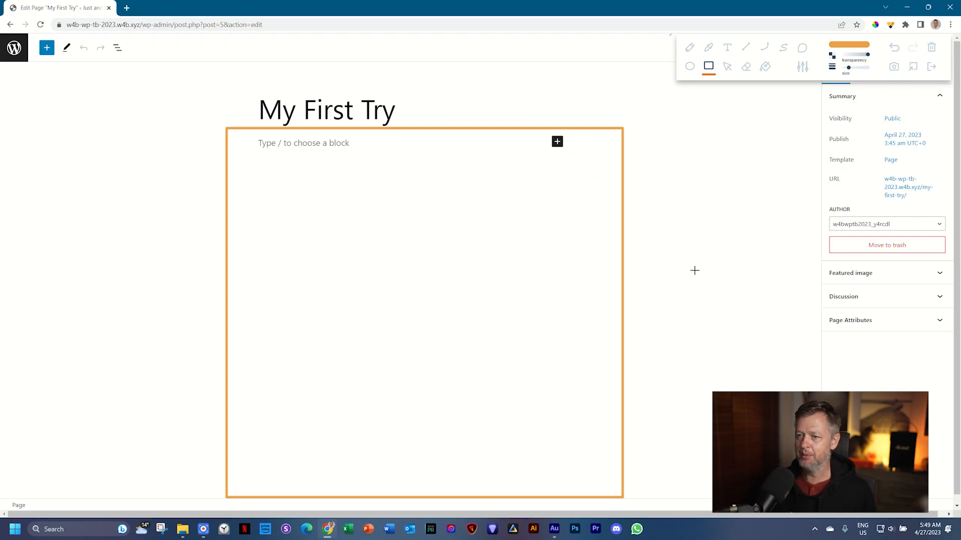
mouse_move(238, 269)
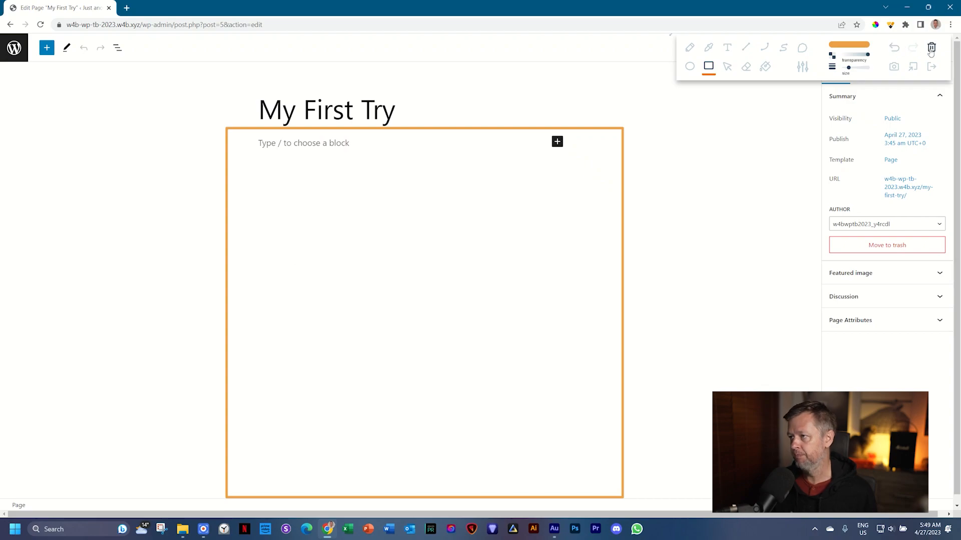
- Write the paragraph 'My name is JP. This is my first try at making a webpage.'
text(My name is JP. This is my f)
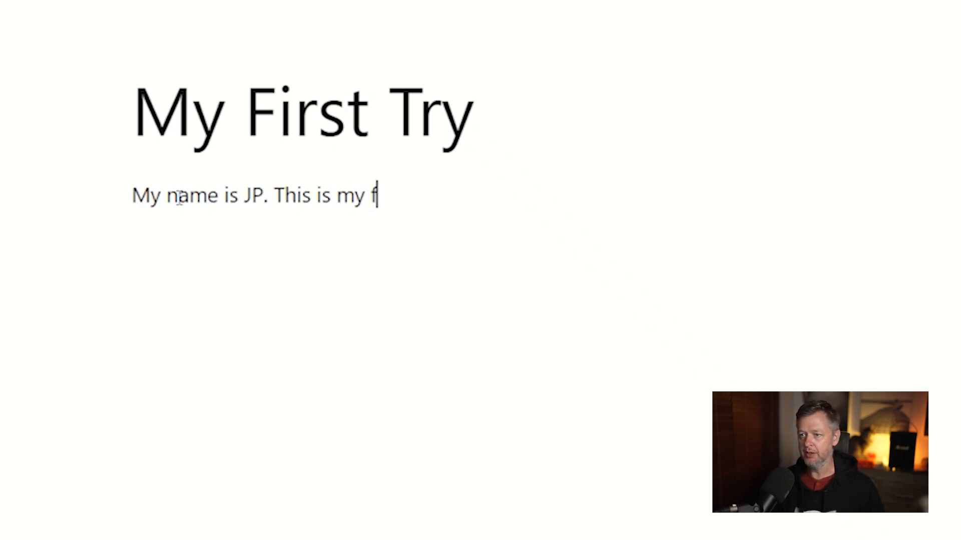
text(irst try at making a webpage.)
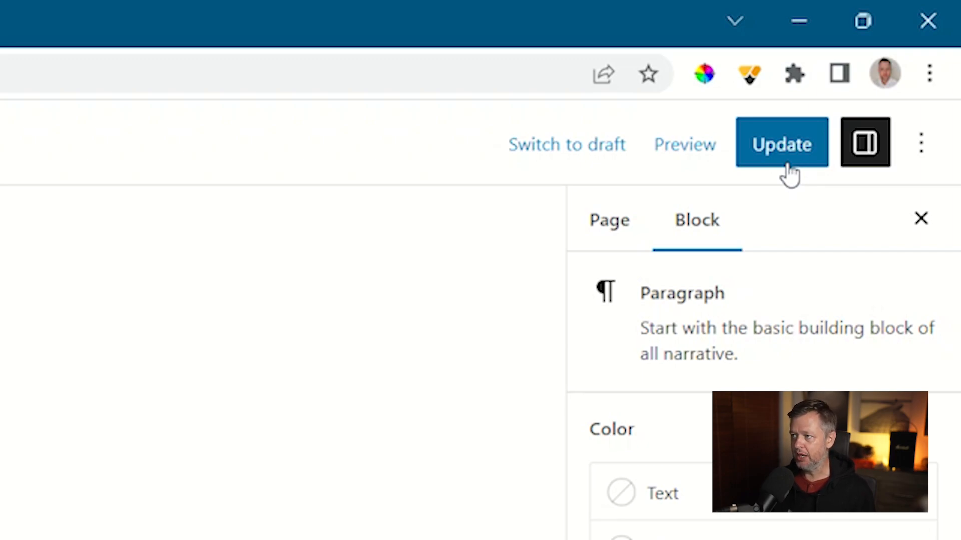
- Update the page and preview 'My First Try' in a new browser tab
click(782, 144)
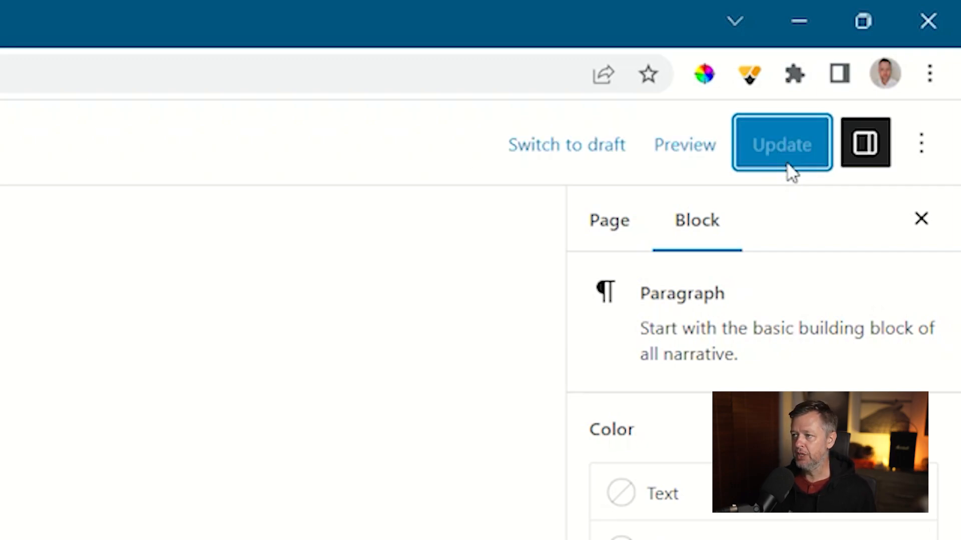
click(683, 144)
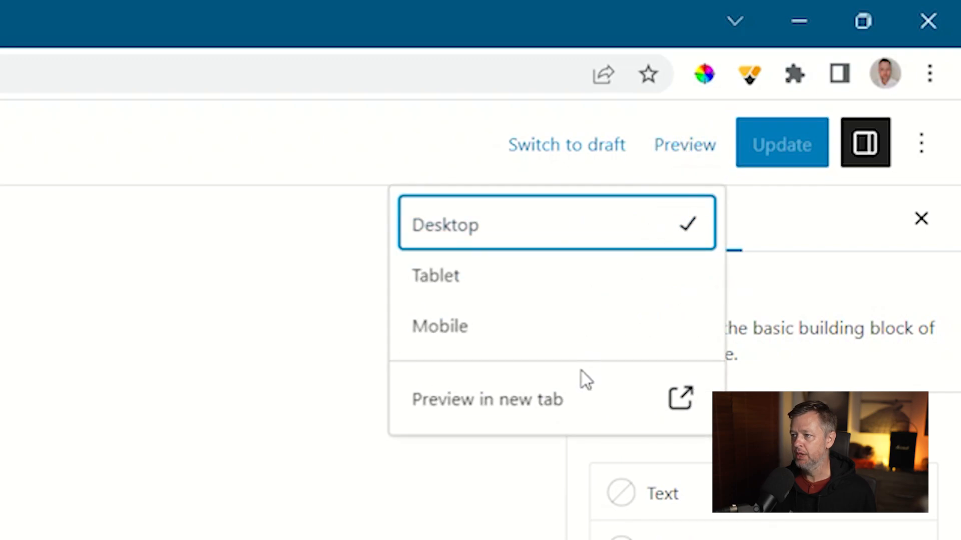
click(487, 399)
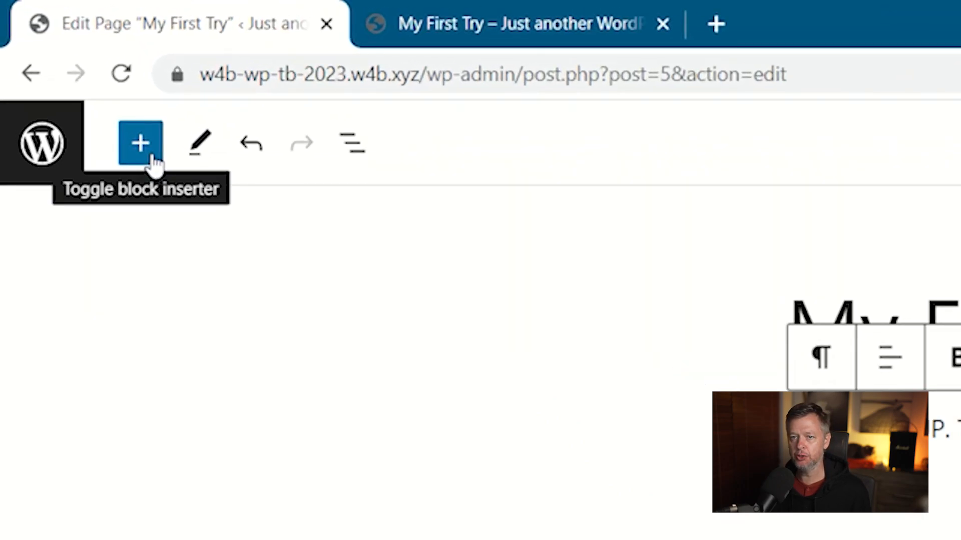
- Browse the block inserter's list of available block types
click(140, 143)
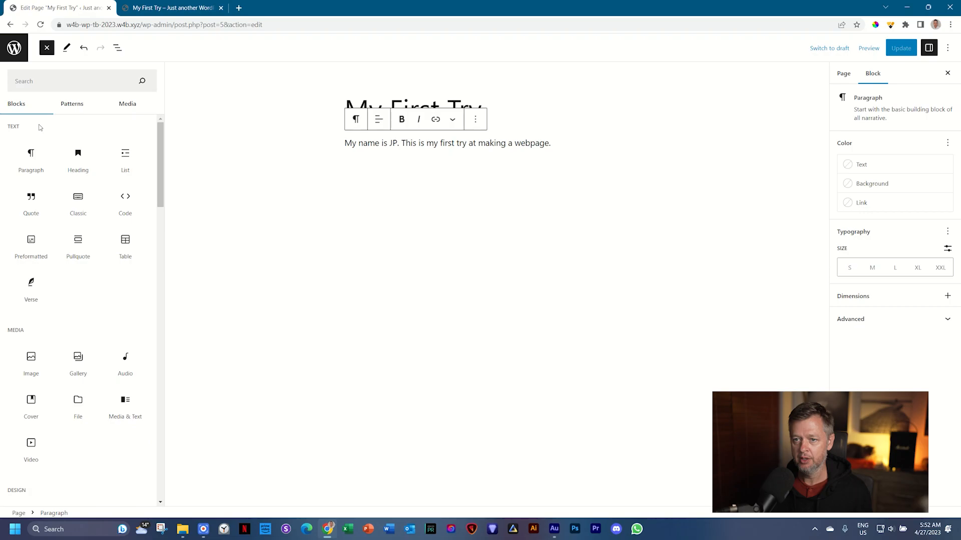
scroll(down, 3)
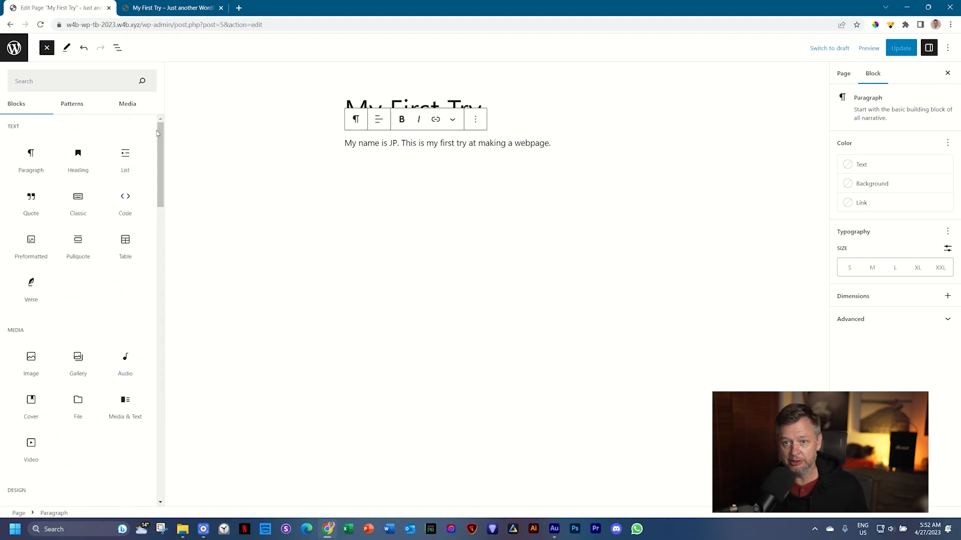
mouse_move(31, 156)
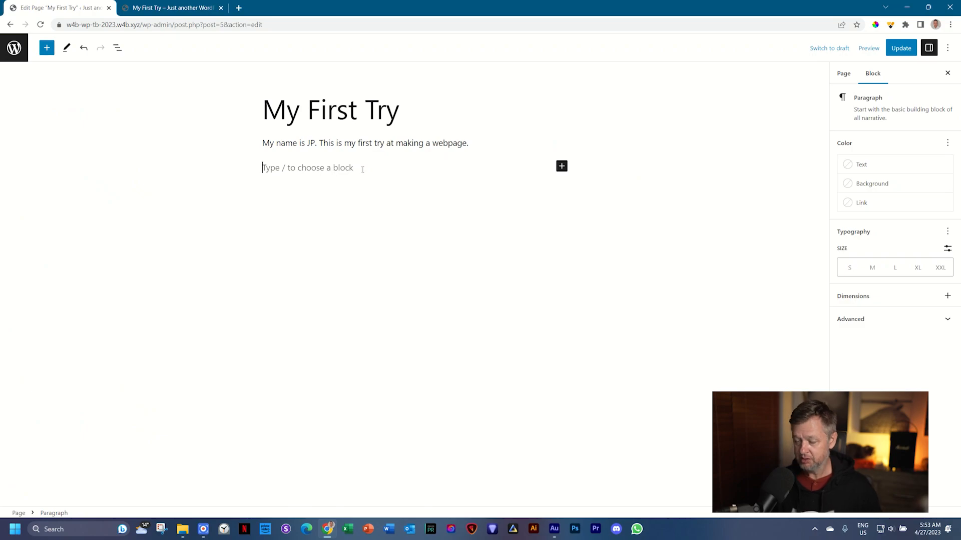
- Write the second paragraph 'And this is my second time to type in a paragraph block.' and deselect it
text(And)
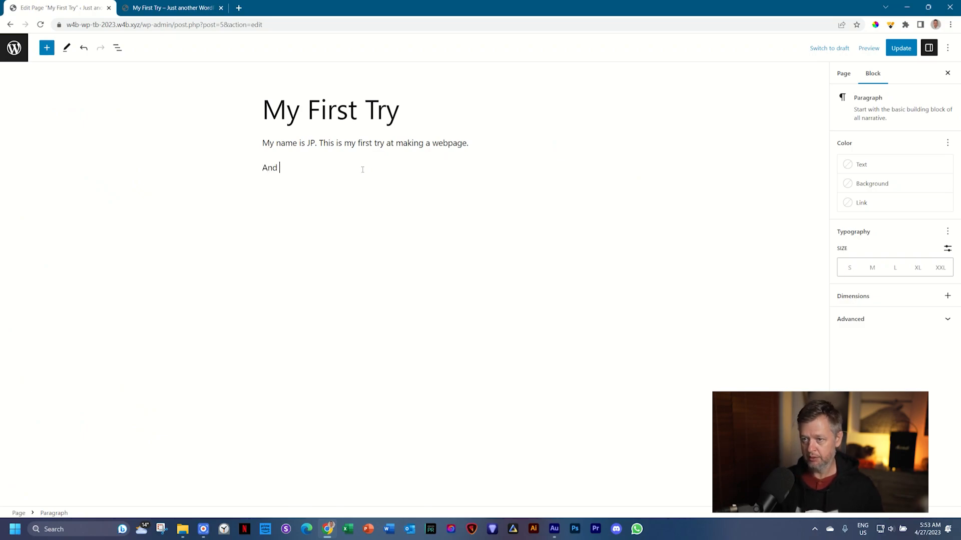
text(this is my second)
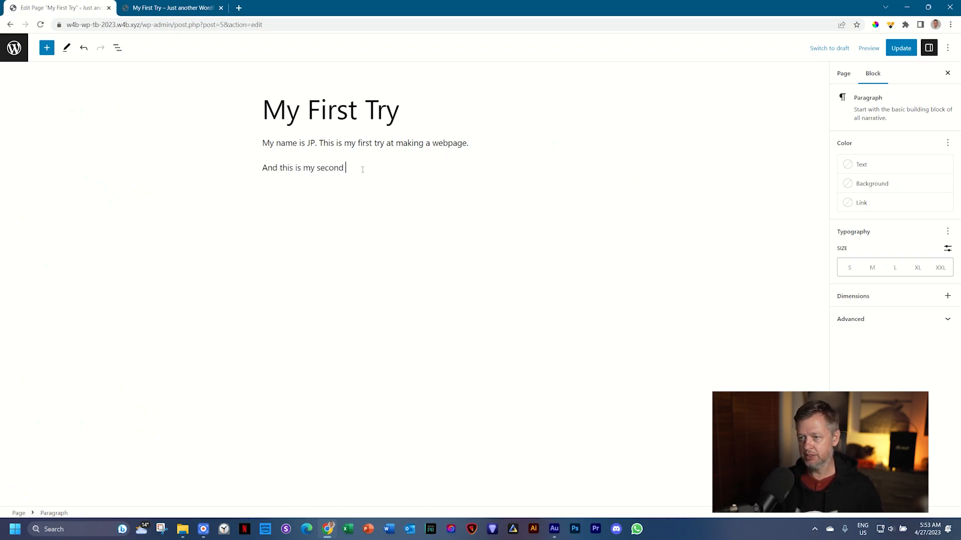
text(time to type in a)
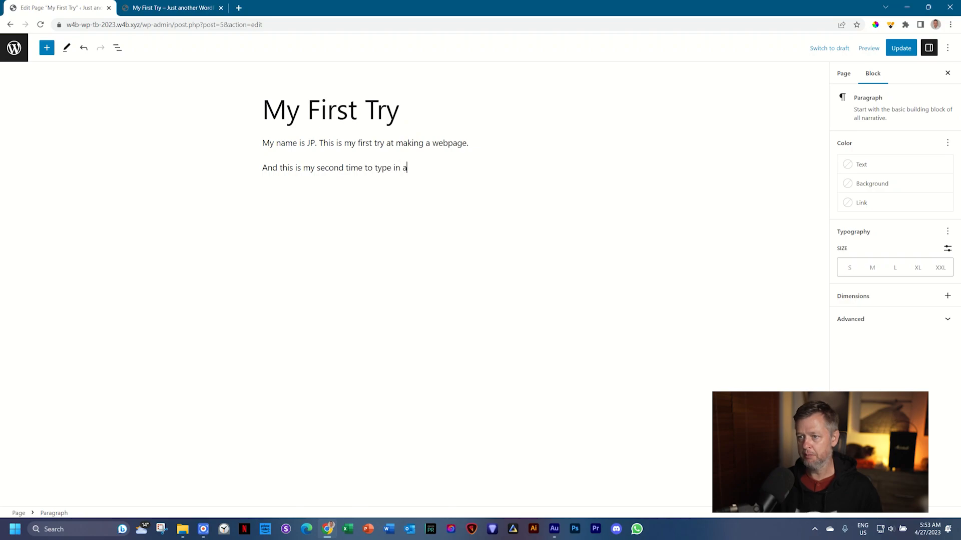
text(paragraph block)
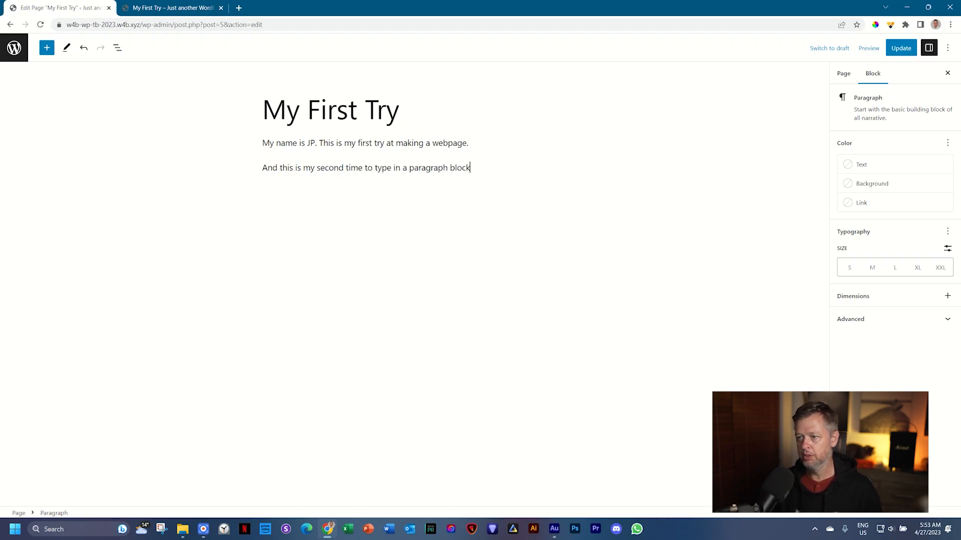
text(.)
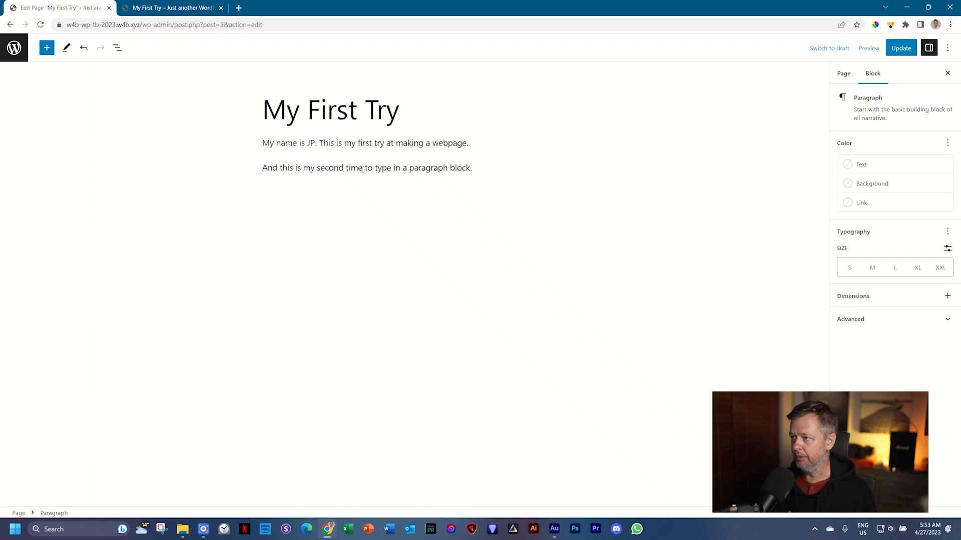
click(364, 143)
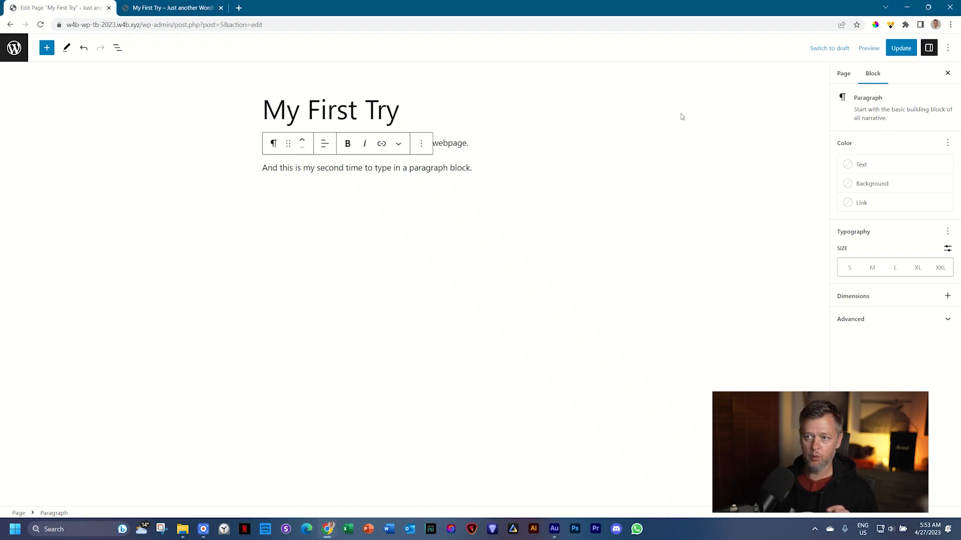
mouse_move(685, 103)
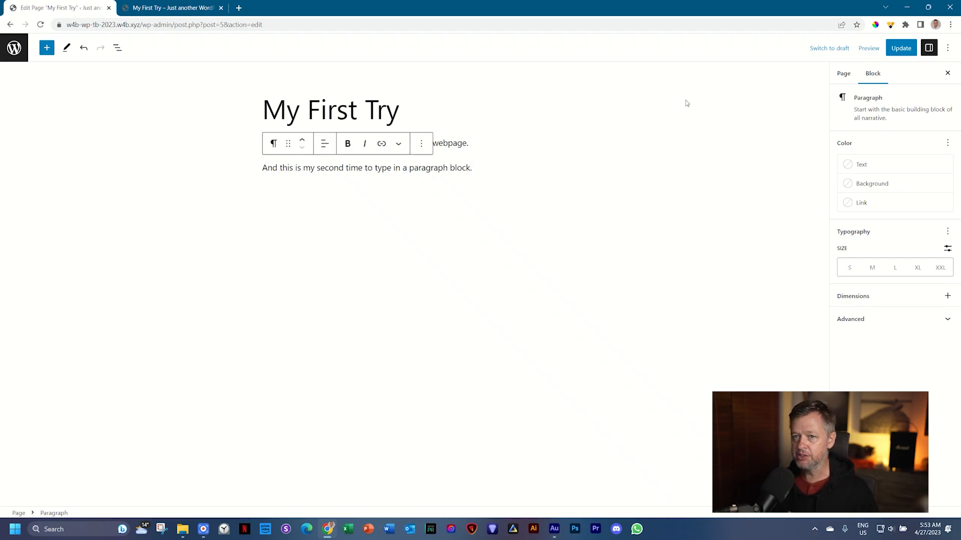
click(470, 167)
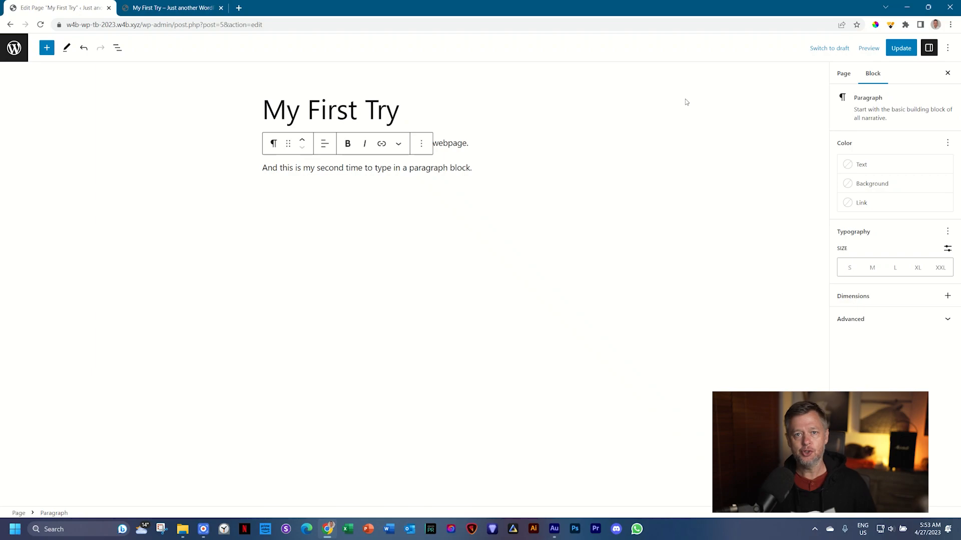
- Save the page with Ctrl+S, reload it on the live site, and return to the editor
key(ctrl+s)
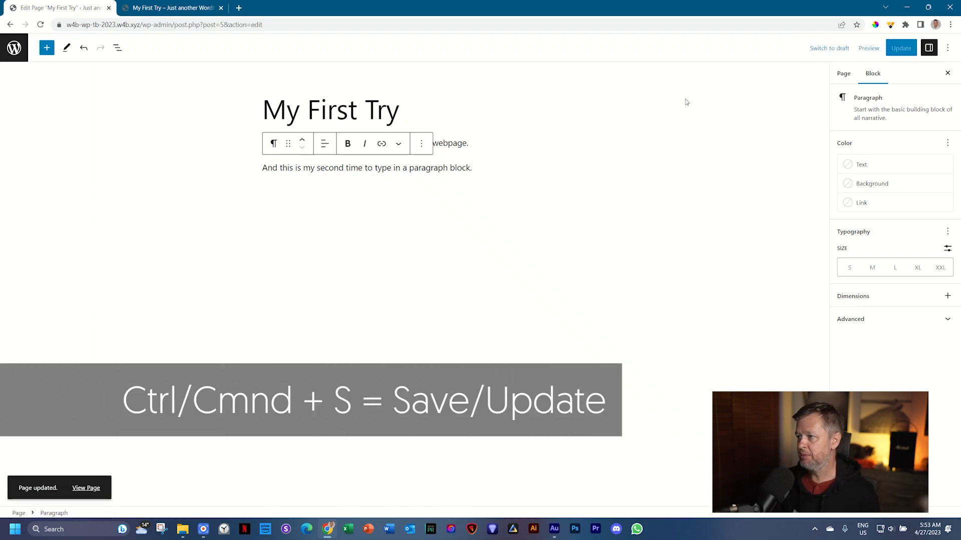
click(867, 49)
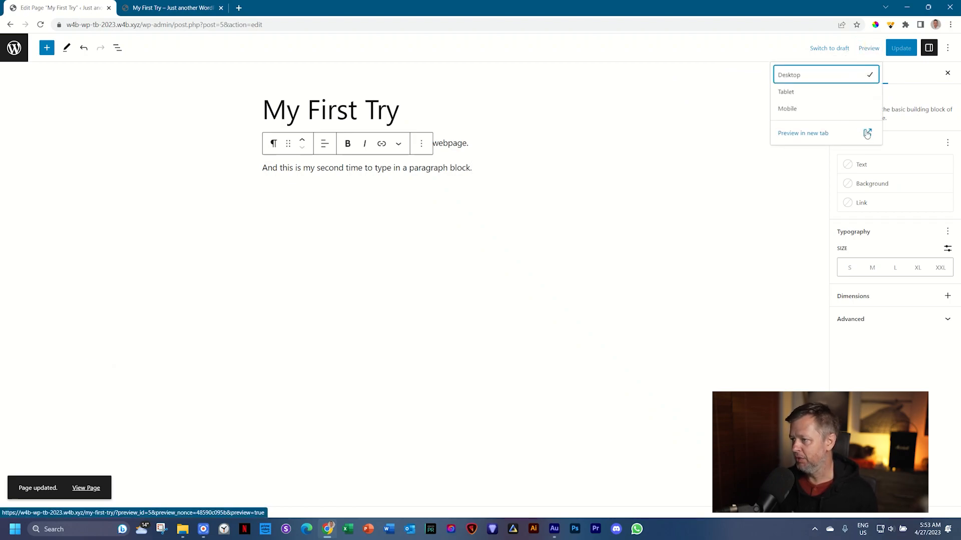
click(171, 7)
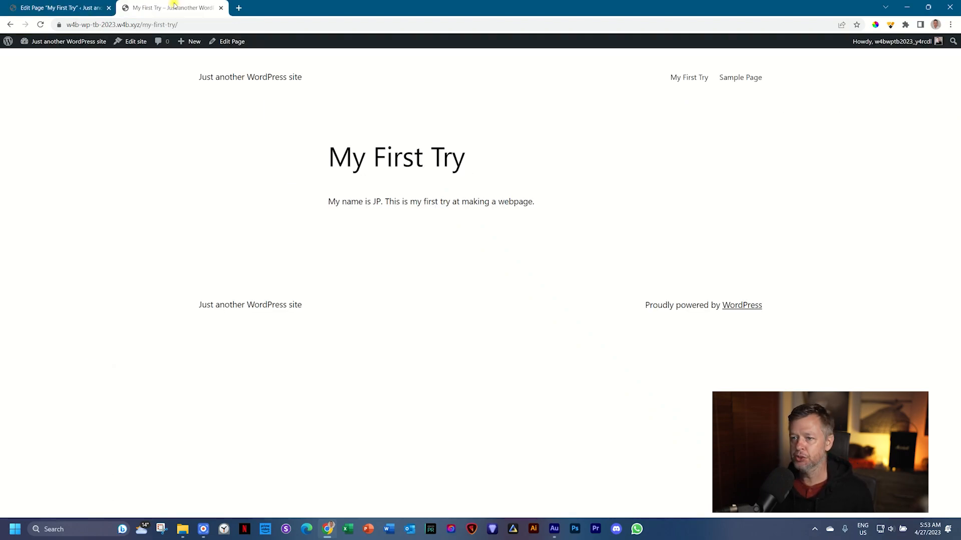
click(40, 24)
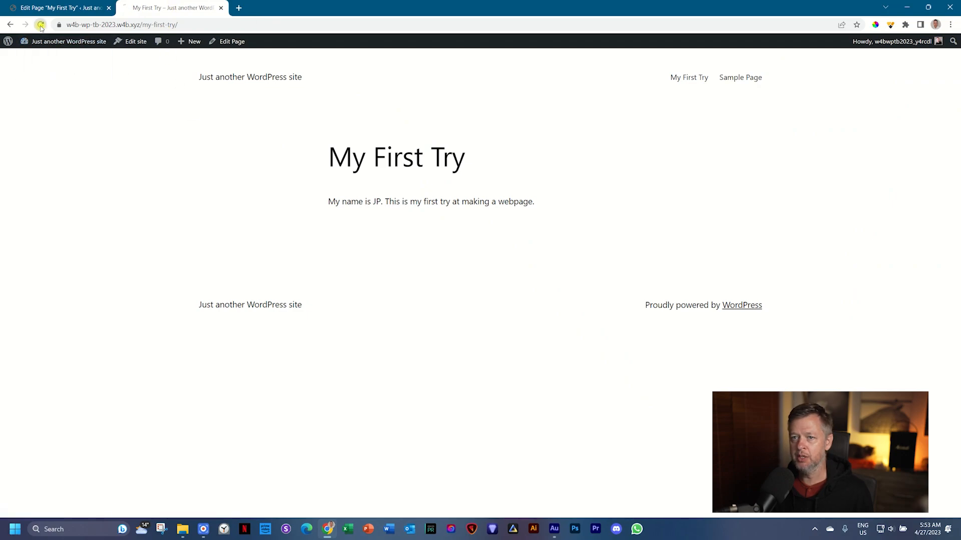
click(40, 24)
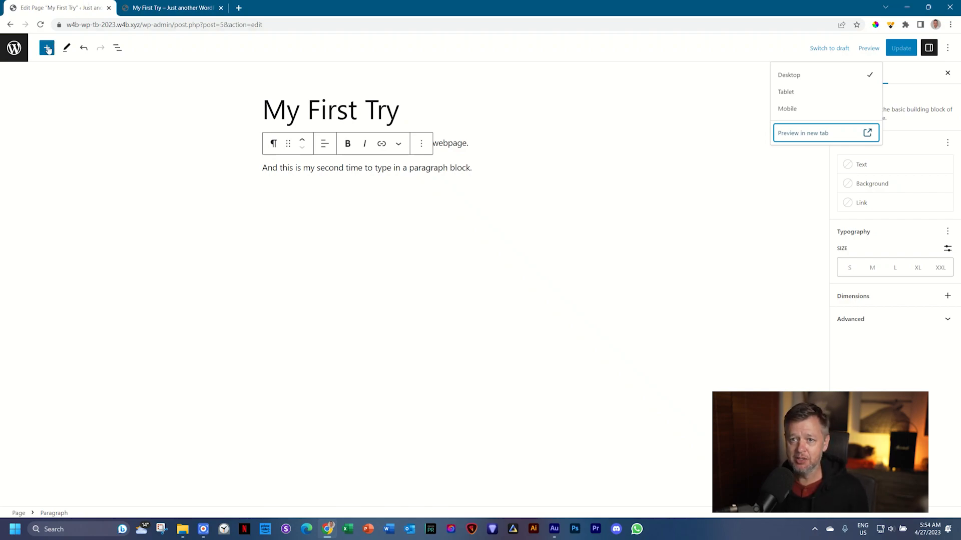
- Insert an Image block and upload the 'App-1 _ 01 _ Hero' photo into it
click(47, 49)
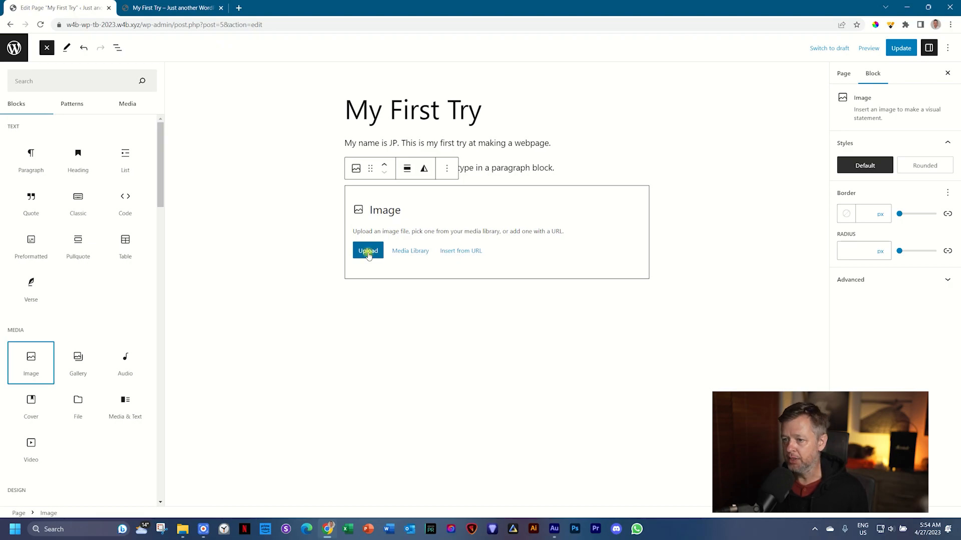
click(367, 250)
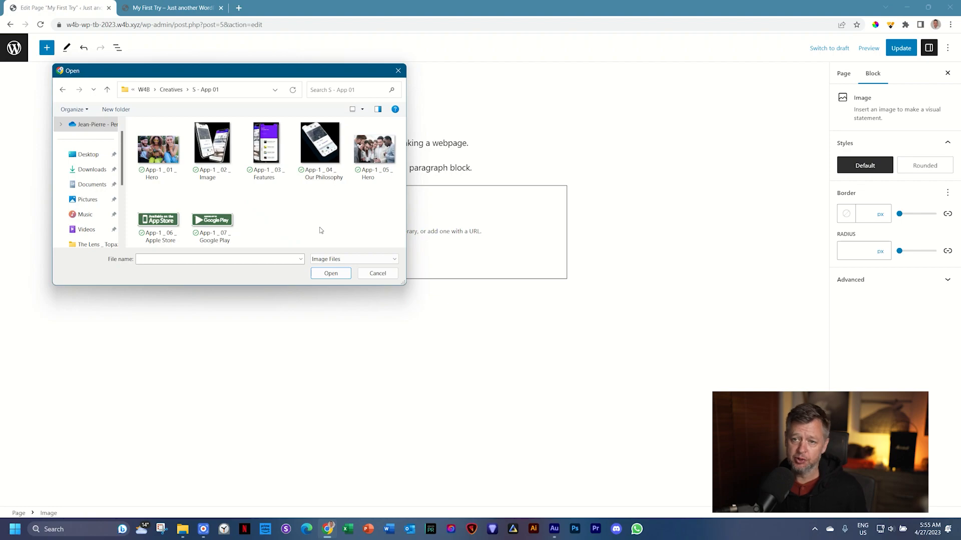
click(158, 145)
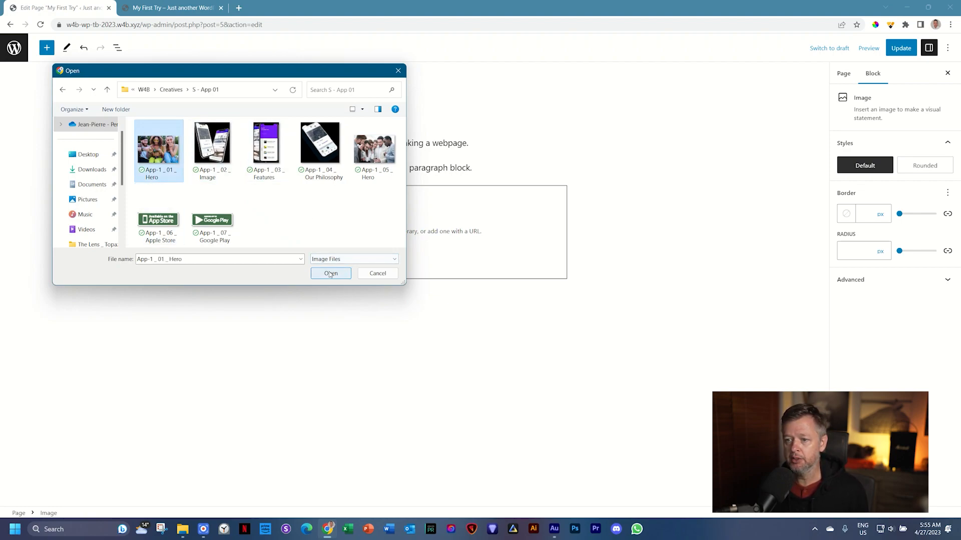
click(330, 273)
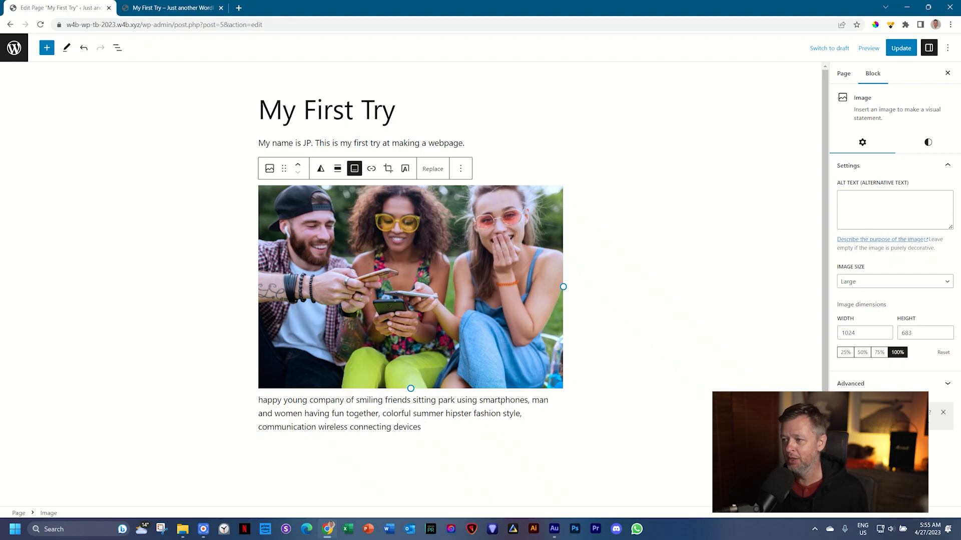
mouse_move(432, 332)
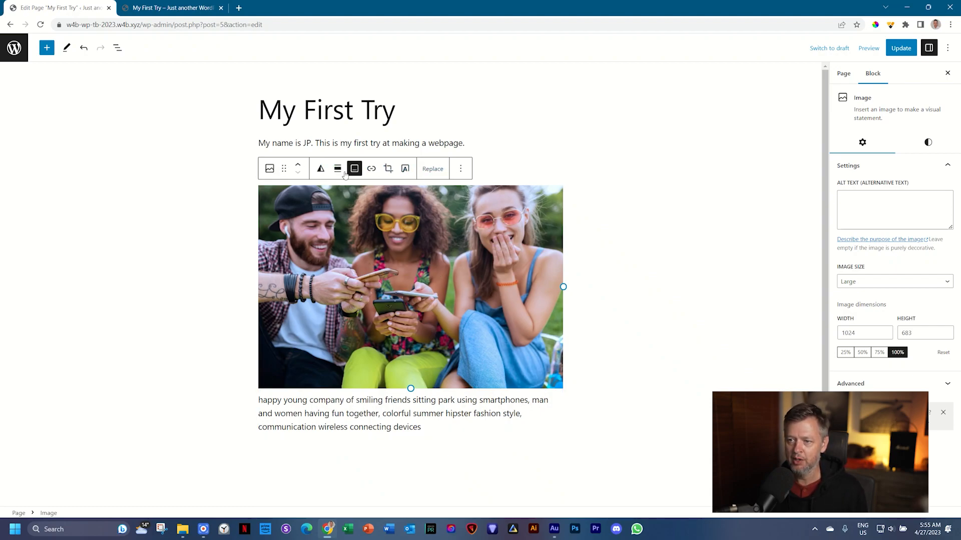
mouse_move(321, 168)
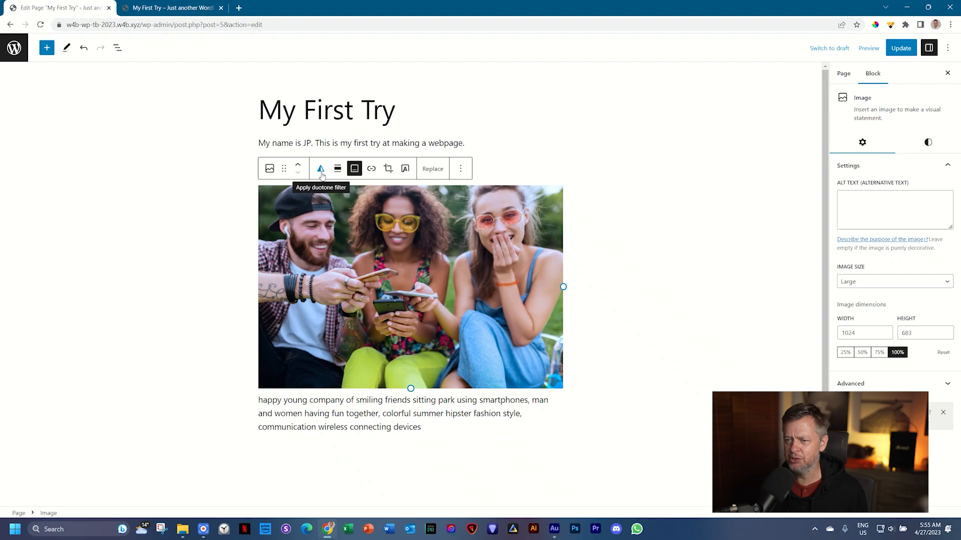
mouse_move(337, 168)
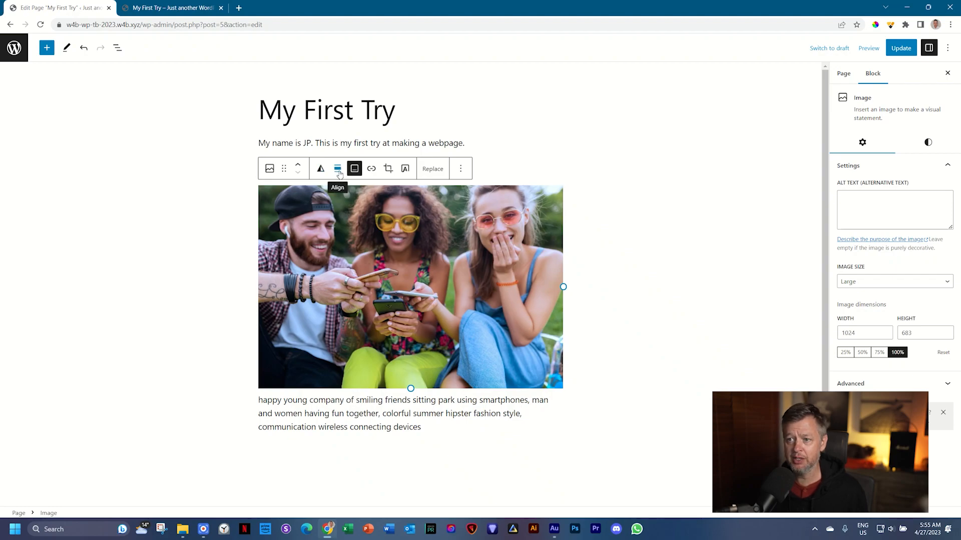
click(338, 168)
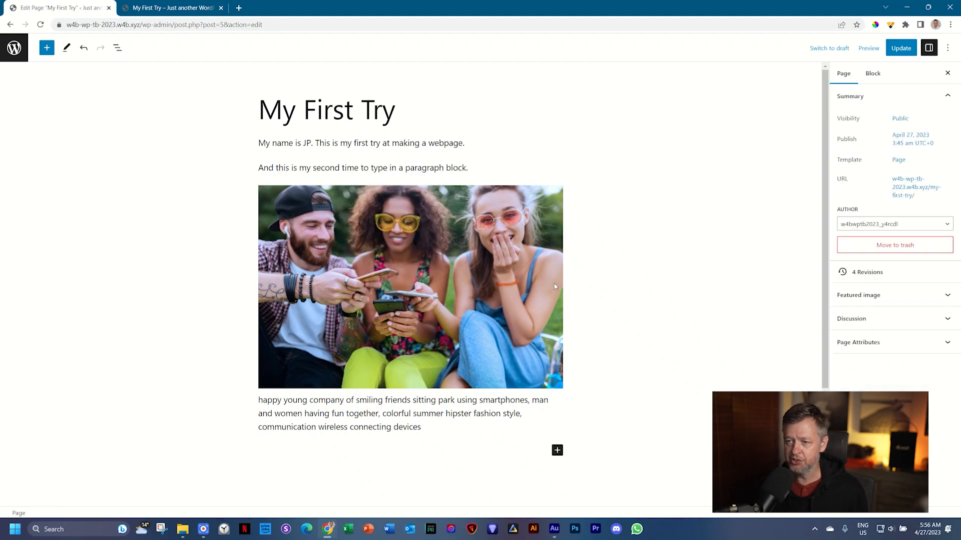
mouse_move(340, 268)
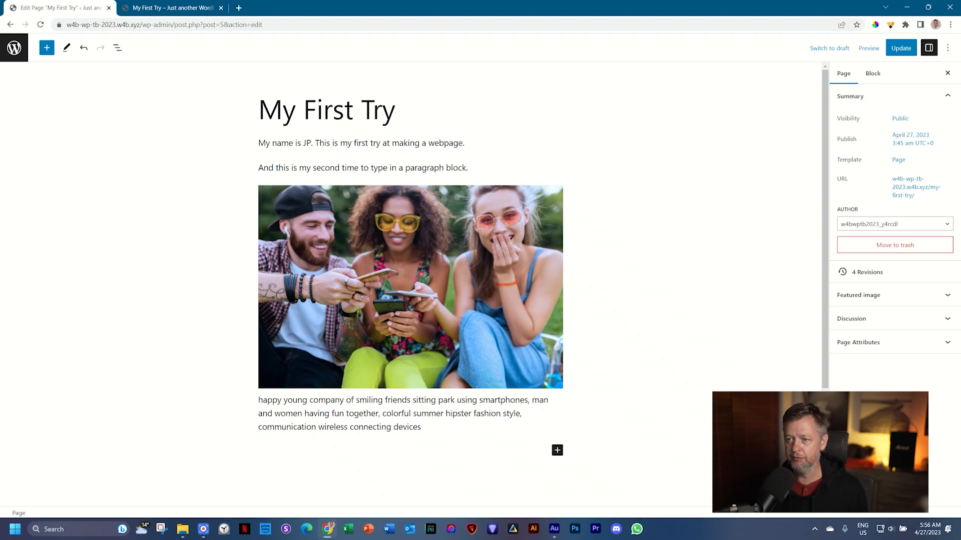
click(362, 143)
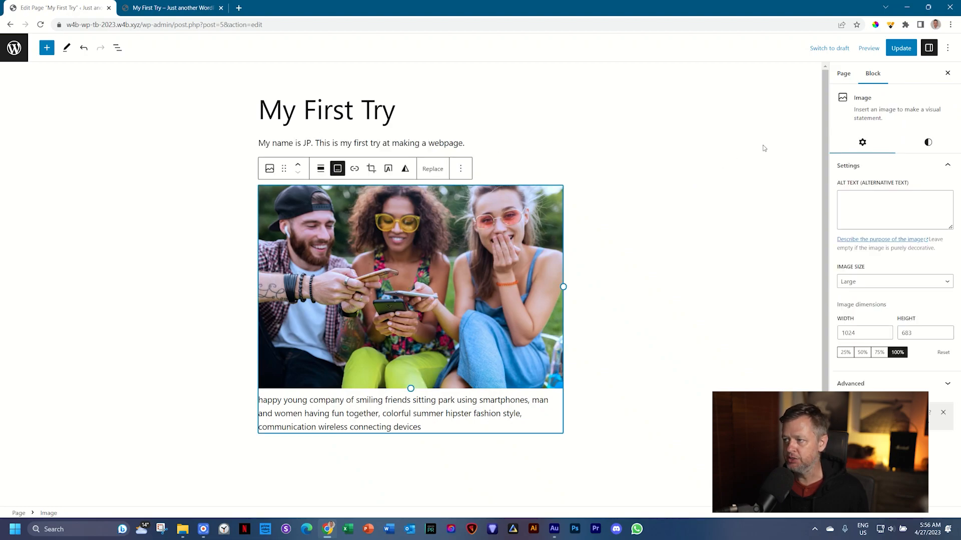
mouse_move(840, 366)
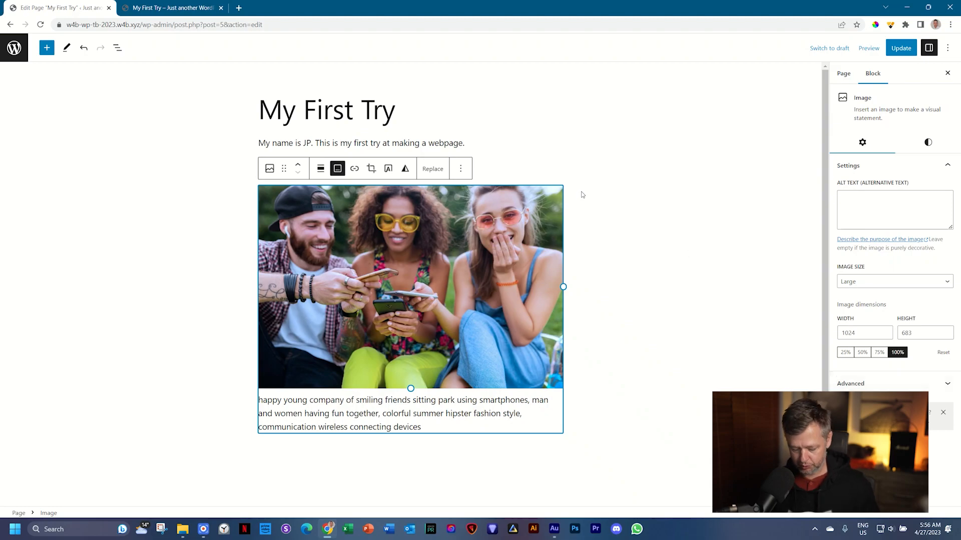
- Update the page, review it on the live site, and return to editing
click(901, 48)
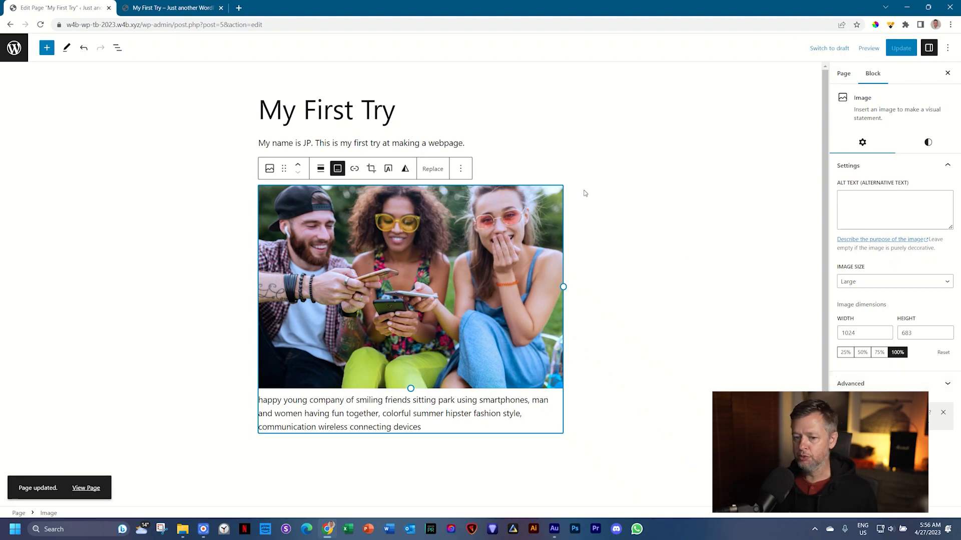
click(171, 7)
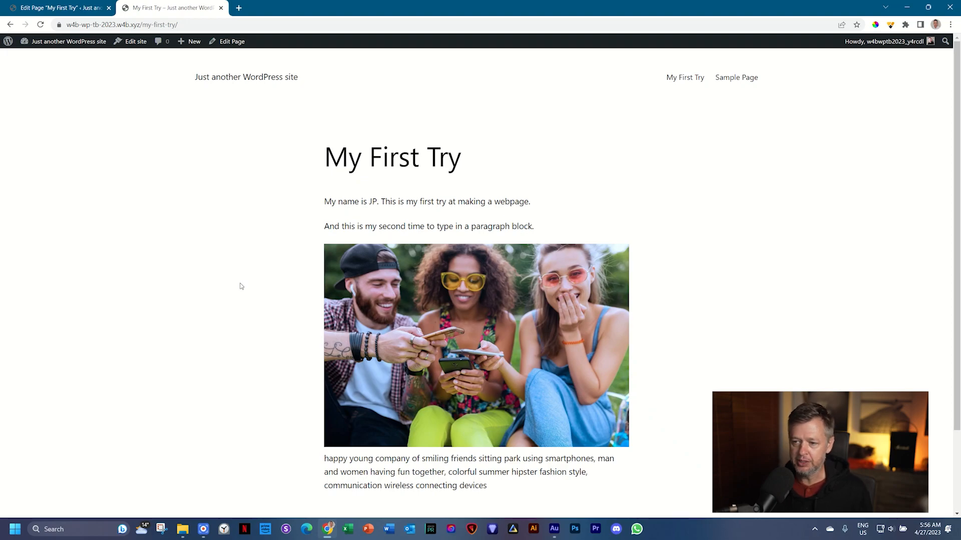
mouse_move(242, 281)
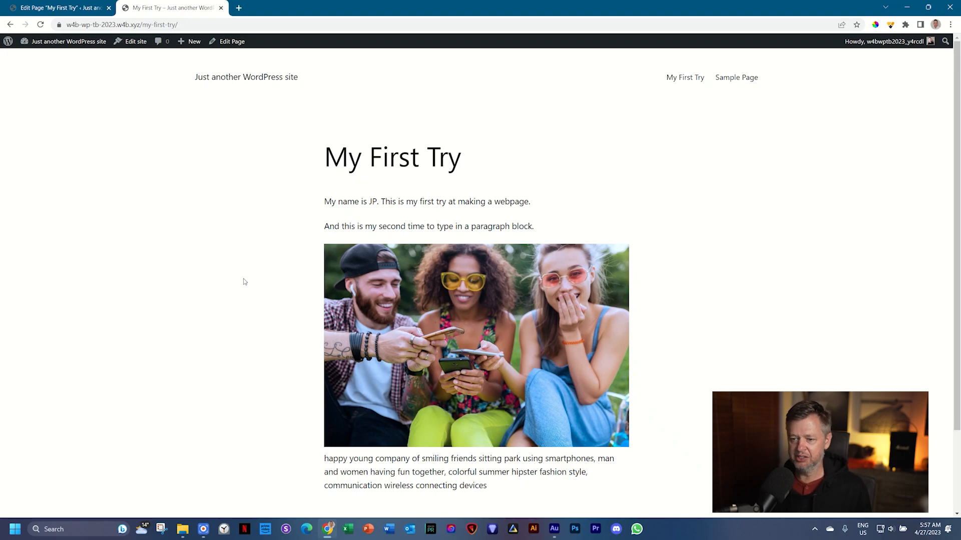
mouse_move(238, 288)
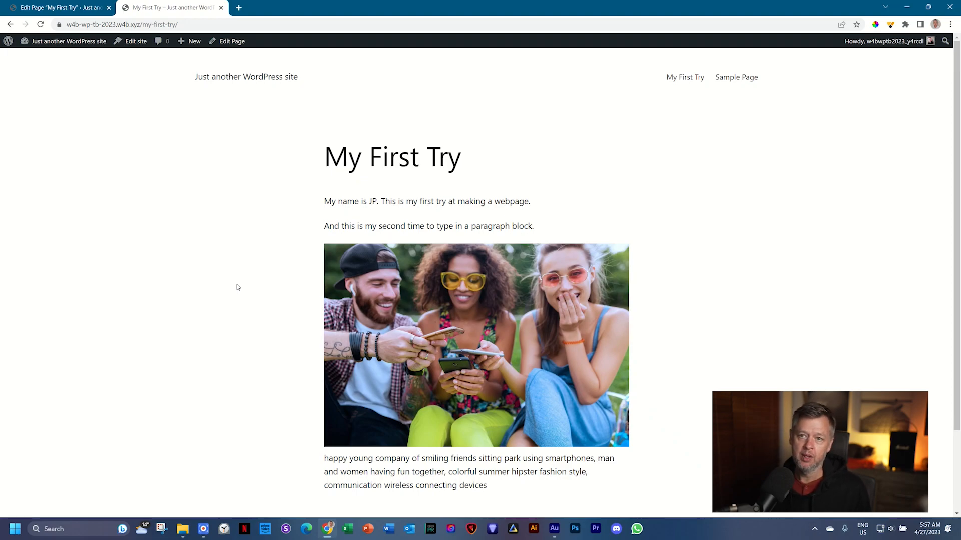
click(58, 7)
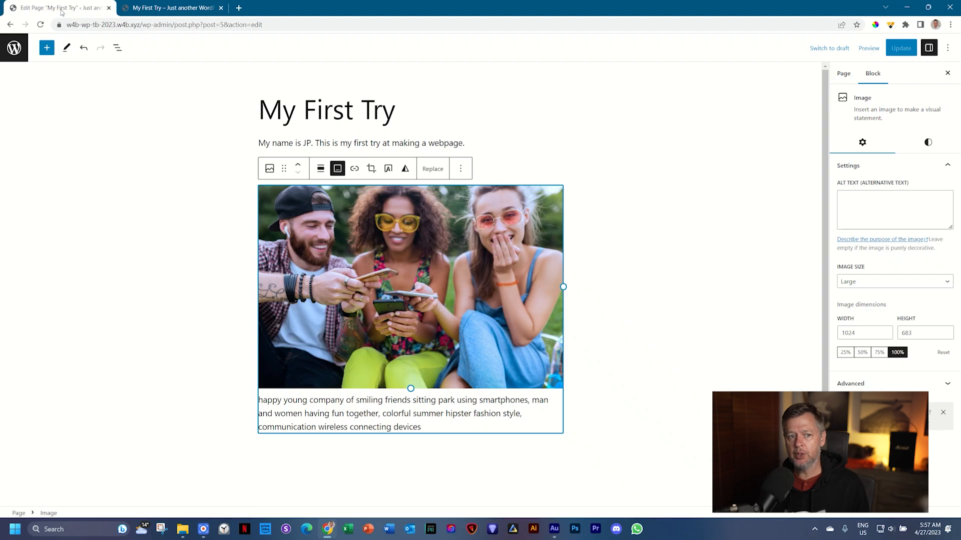